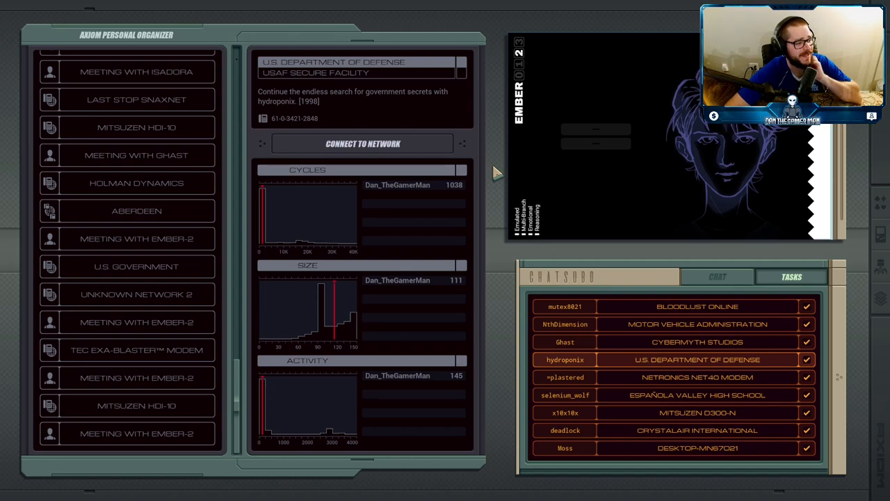
{"action": "mouse_move", "coordinate": [661, 384]}
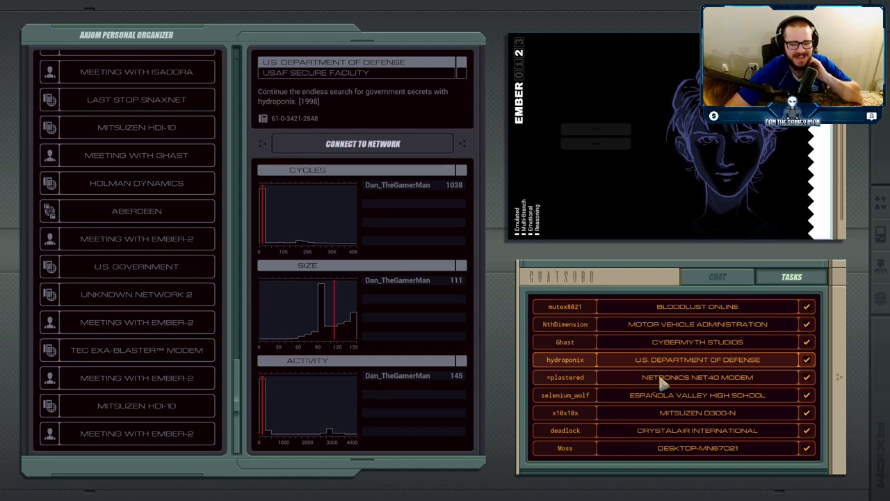
{"action": "mouse_move", "coordinate": [682, 369]}
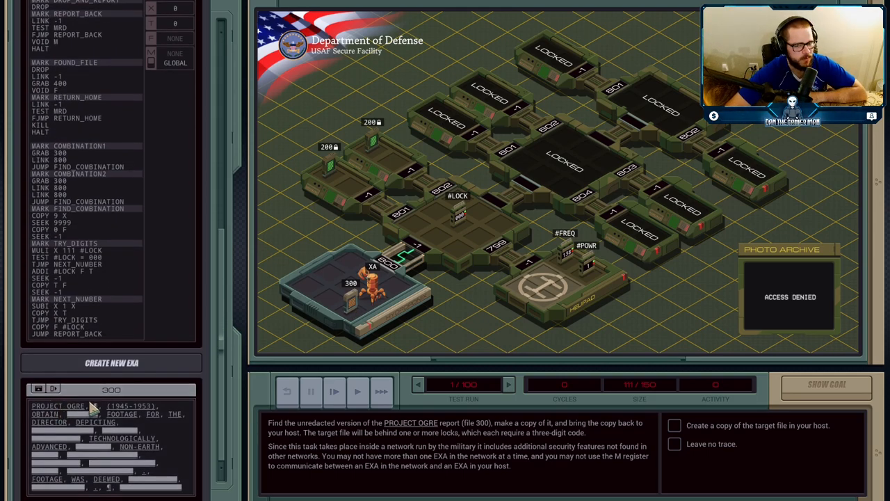
{"action": "mouse_move", "coordinate": [430, 317]}
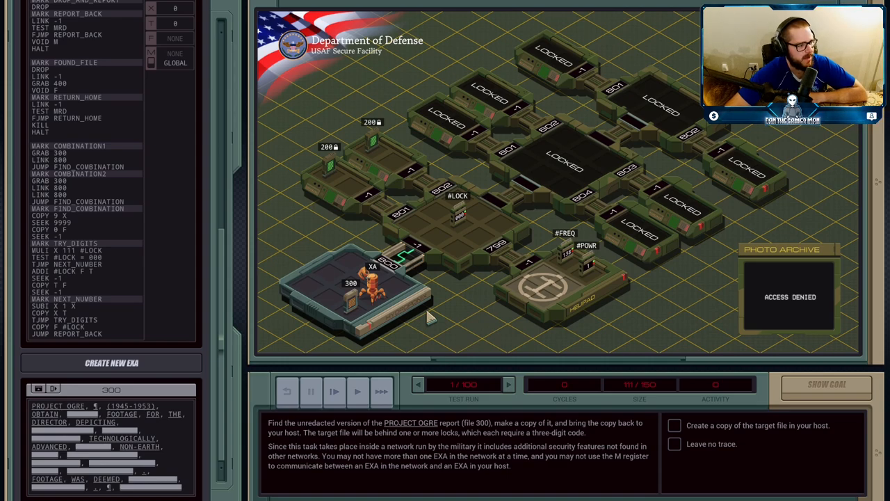
{"action": "mouse_move", "coordinate": [348, 193]}
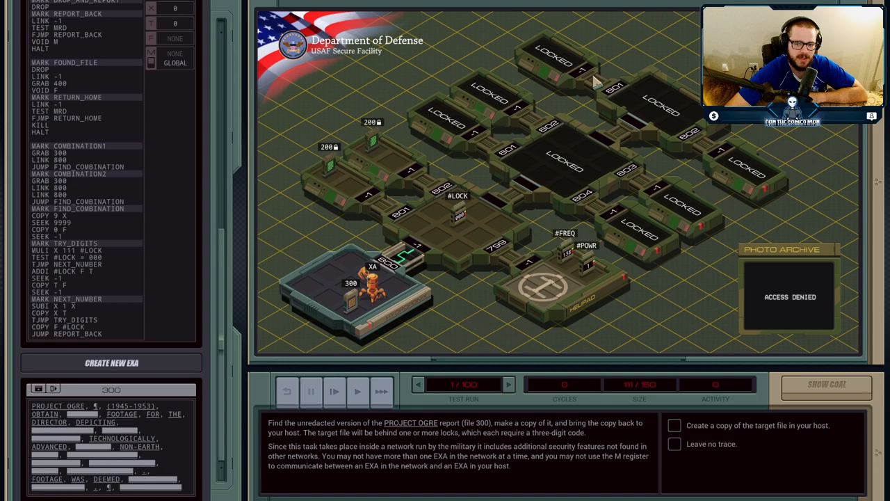
{"action": "mouse_move", "coordinate": [599, 62]}
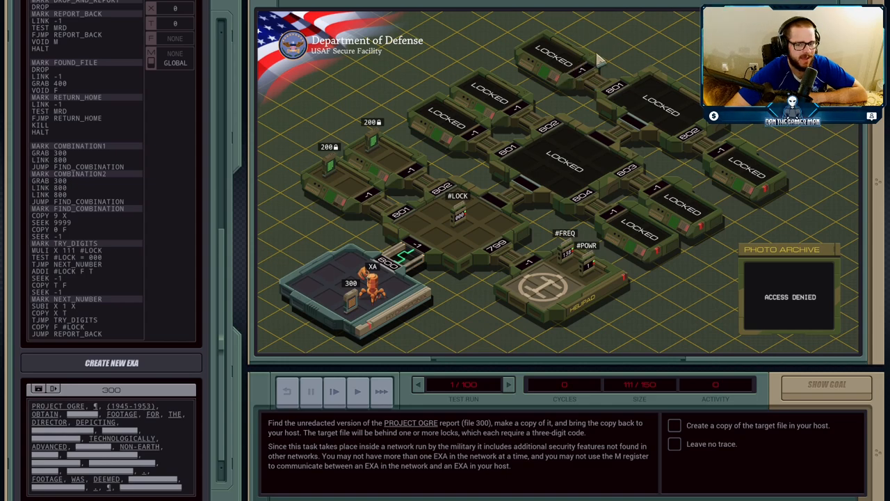
{"action": "mouse_move", "coordinate": [358, 180]}
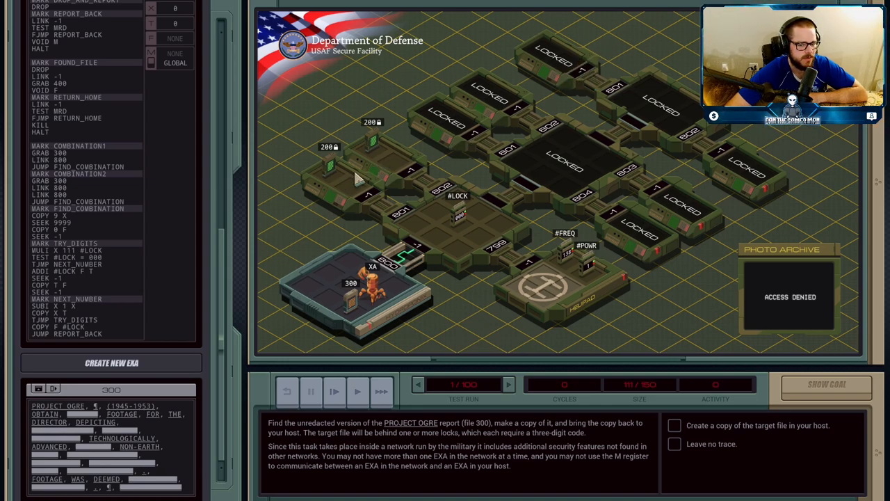
{"action": "mouse_move", "coordinate": [389, 157]}
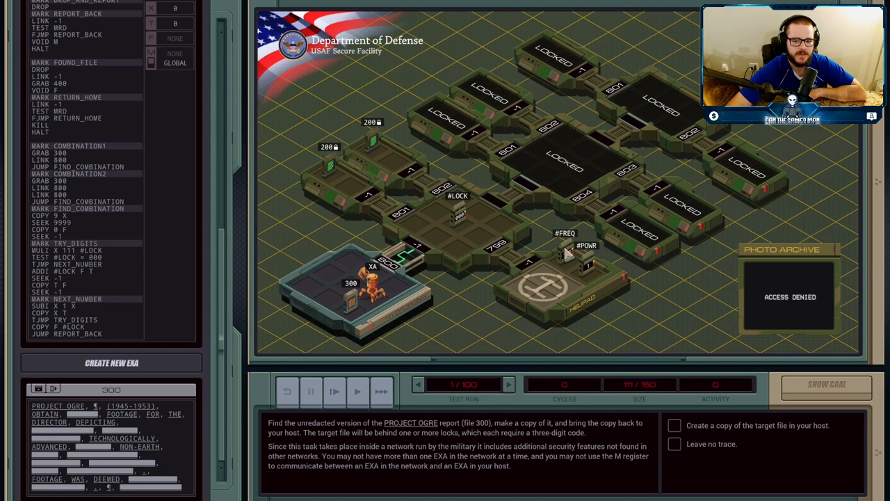
{"action": "mouse_move", "coordinate": [553, 184]}
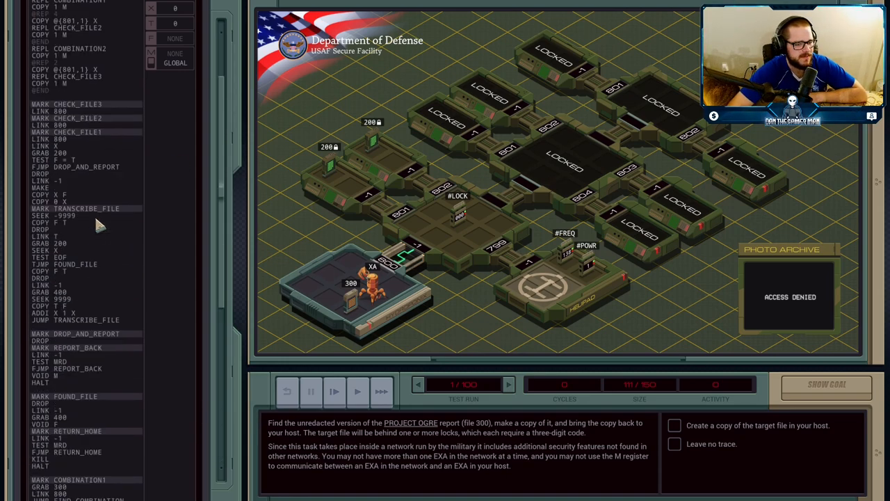
{"action": "scroll", "scroll_direction": "up", "scroll_amount": 3}
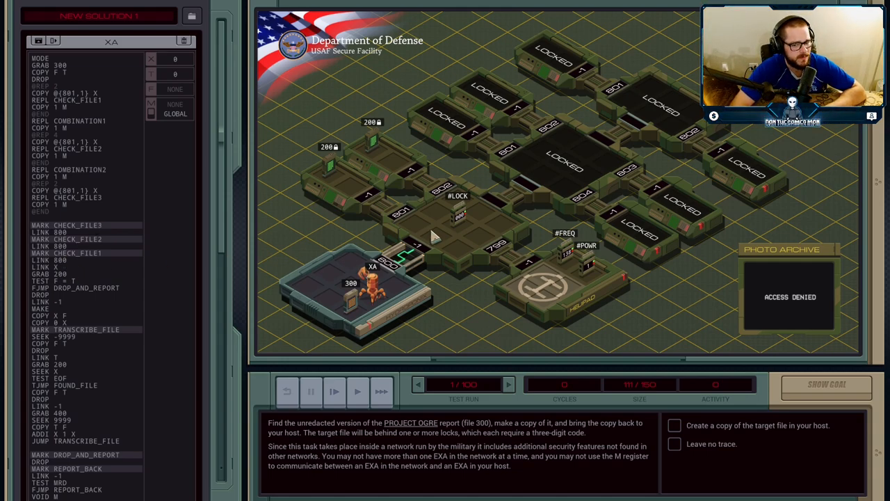
{"action": "mouse_move", "coordinate": [365, 284]}
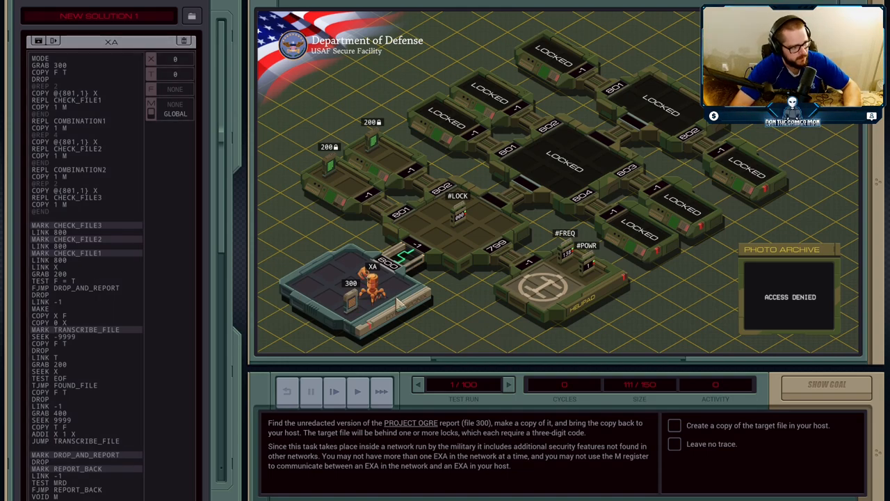
{"action": "mouse_move", "coordinate": [386, 326]}
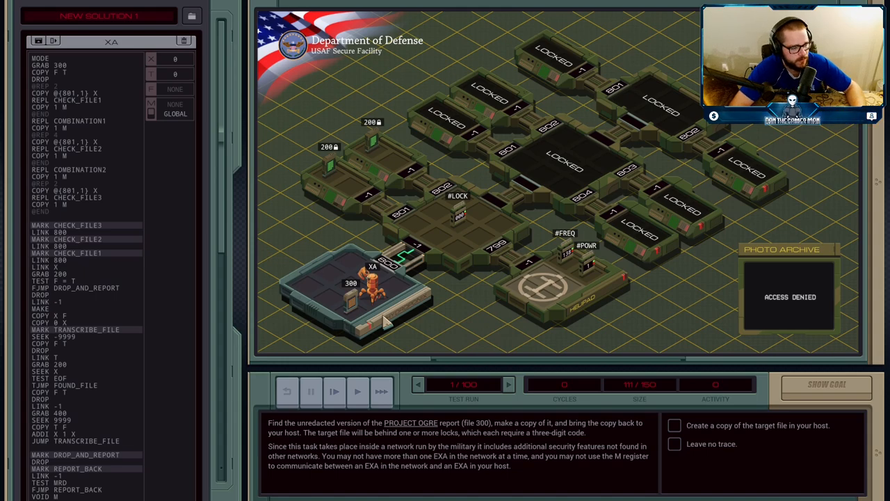
{"action": "mouse_move", "coordinate": [351, 278]}
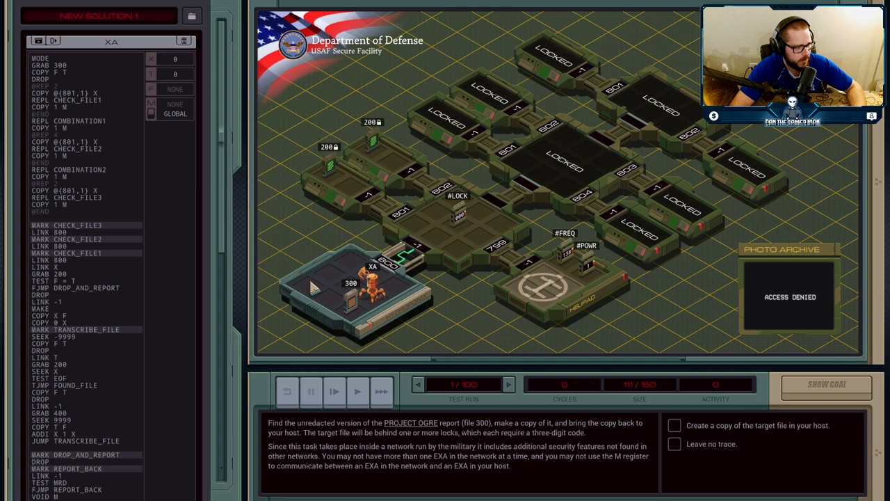
{"action": "mouse_move", "coordinate": [439, 210]}
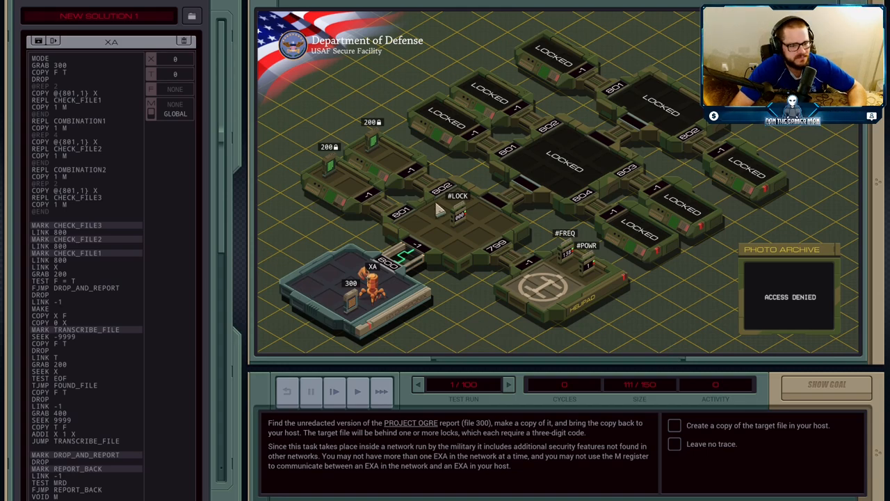
{"action": "mouse_move", "coordinate": [348, 181]}
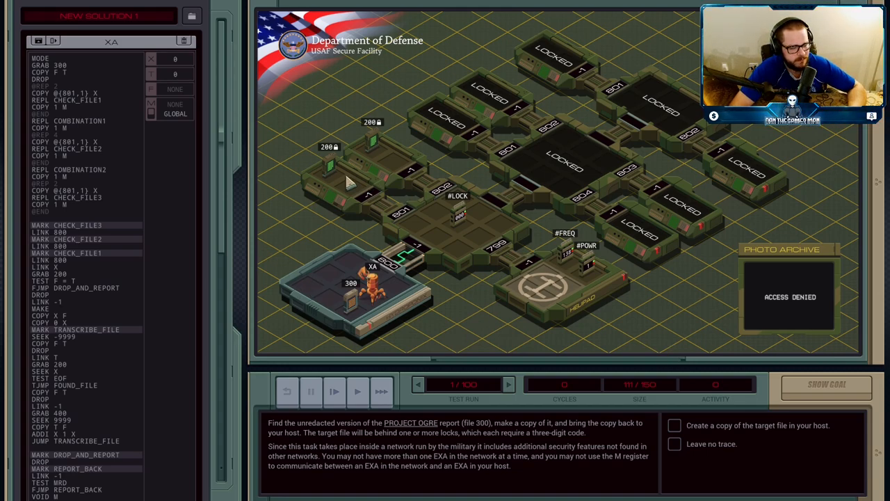
{"action": "mouse_move", "coordinate": [584, 226]}
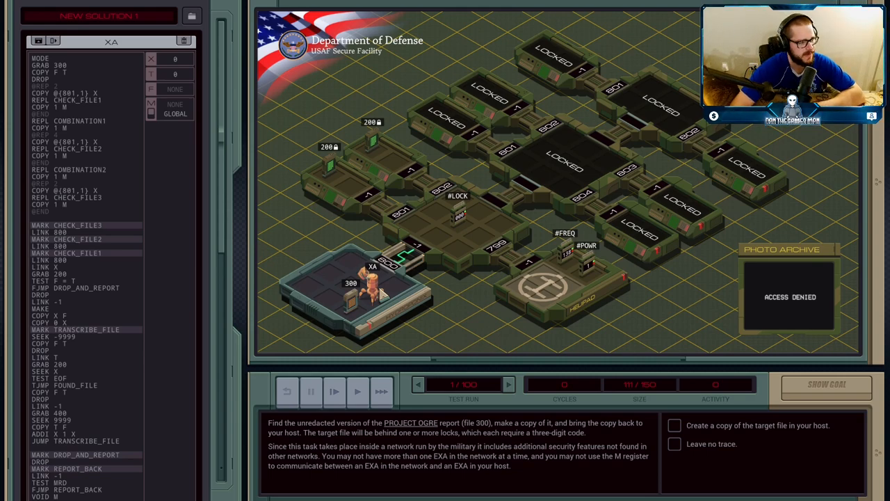
Step: Scroll the program to view the expanded lock-copying loops at cycle 4
{"action": "scroll", "scroll_direction": "down", "scroll_amount": 3}
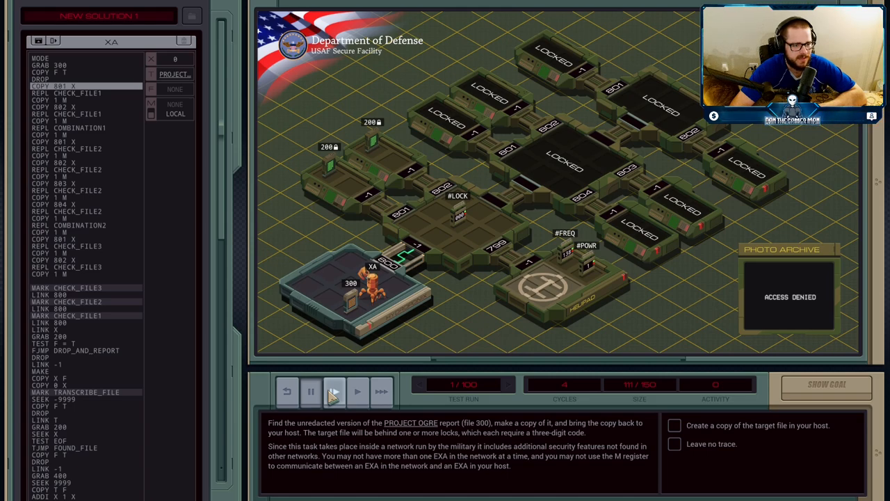
Step: Step the simulation to cycle 30, with an EXA replicated at the lock host
{"action": "left_click", "coordinate": [333, 392]}
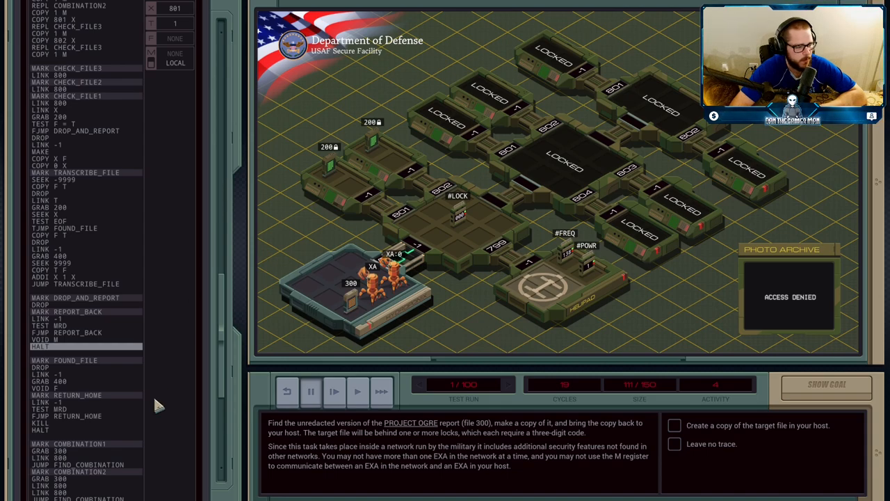
{"action": "mouse_move", "coordinate": [334, 392]}
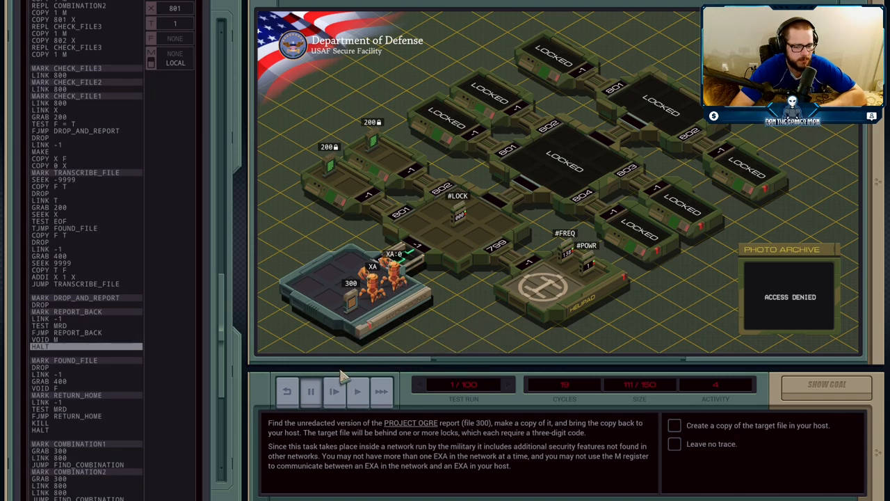
{"action": "left_click", "coordinate": [334, 391]}
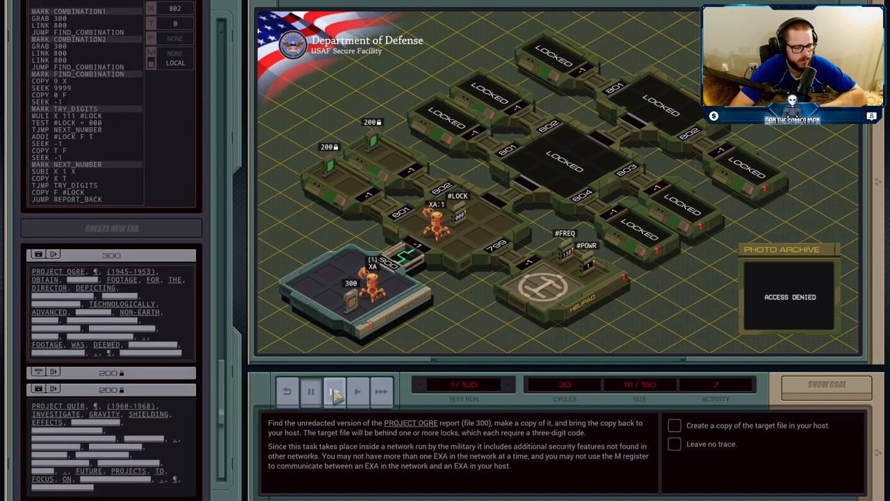
Step: Step to cycle 49 as the EXA carries file 300 and tries lock combinations
{"action": "left_click", "coordinate": [357, 391]}
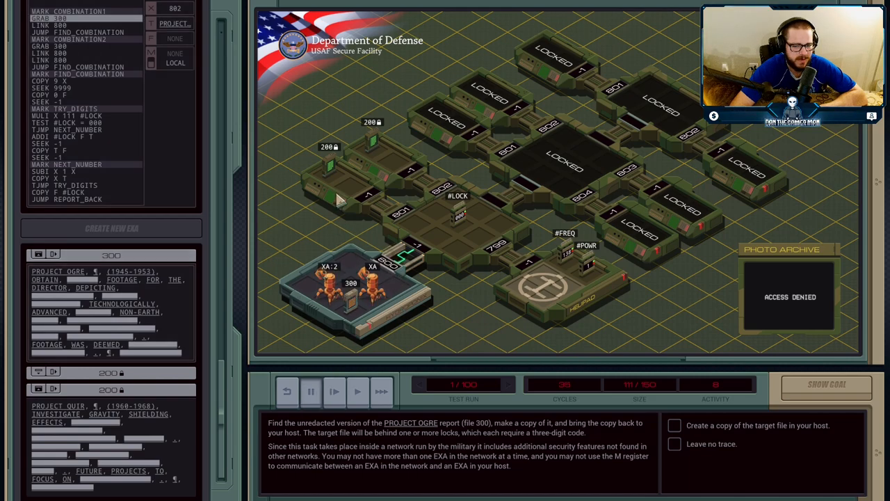
{"action": "mouse_move", "coordinate": [494, 97]}
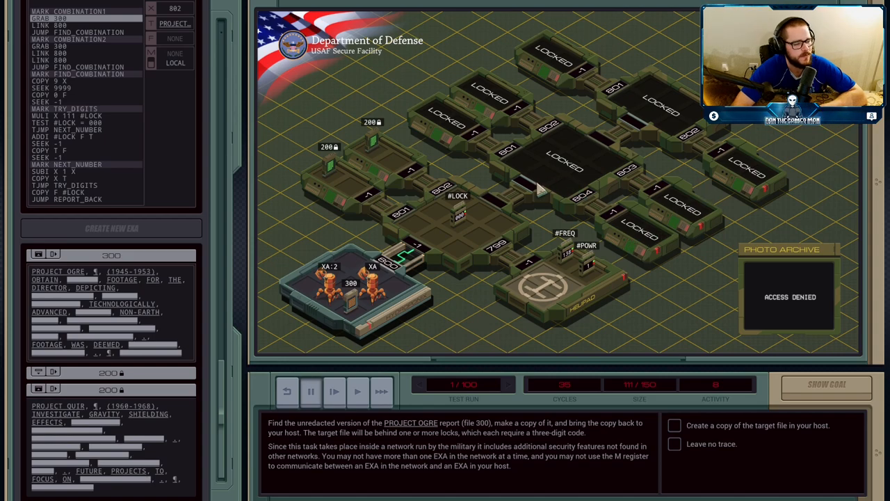
{"action": "mouse_move", "coordinate": [417, 266]}
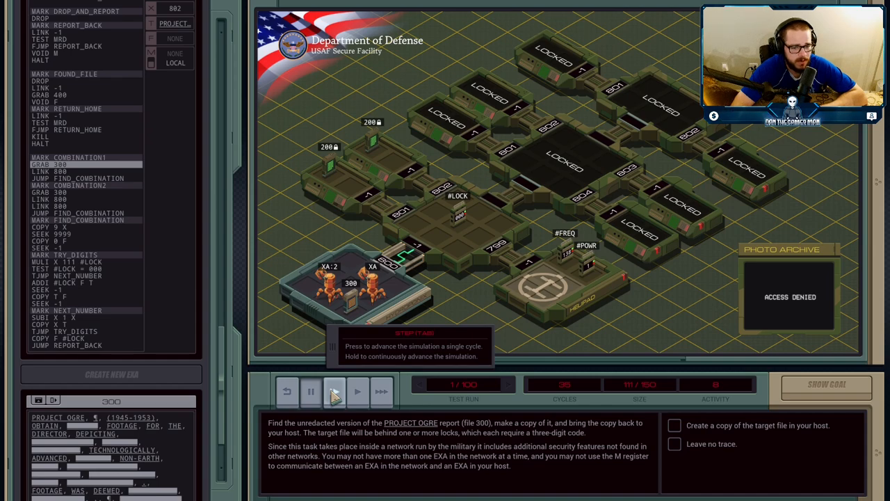
{"action": "left_click", "coordinate": [334, 391]}
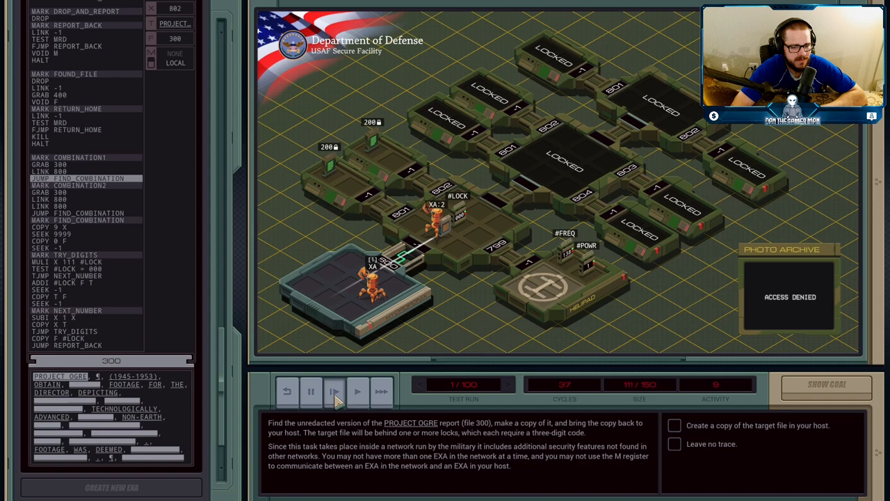
{"action": "left_click", "coordinate": [334, 391]}
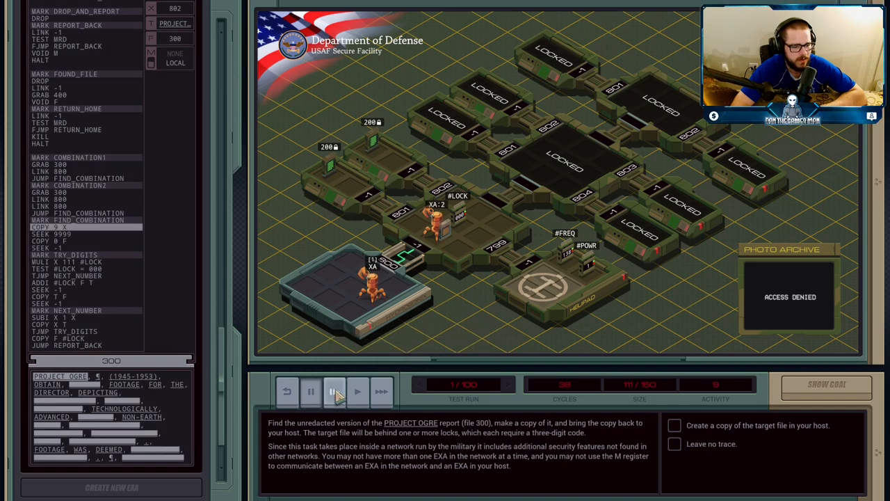
{"action": "left_click", "coordinate": [357, 391]}
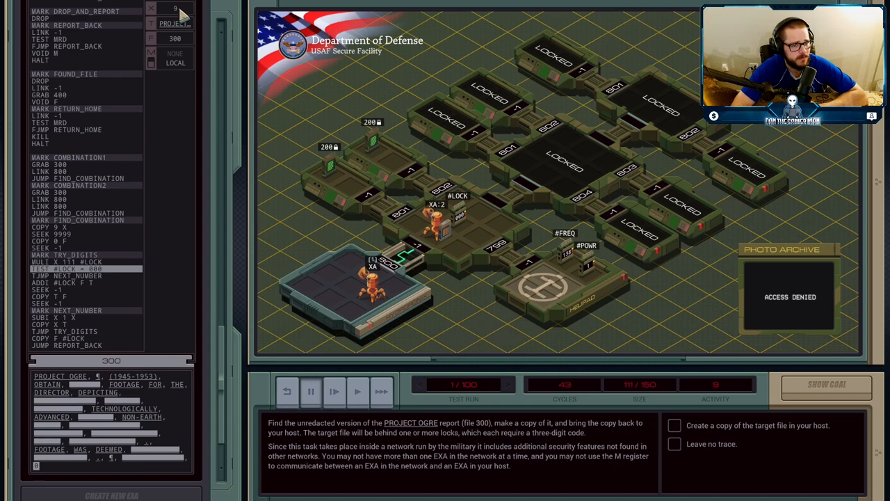
{"action": "mouse_move", "coordinate": [484, 213]}
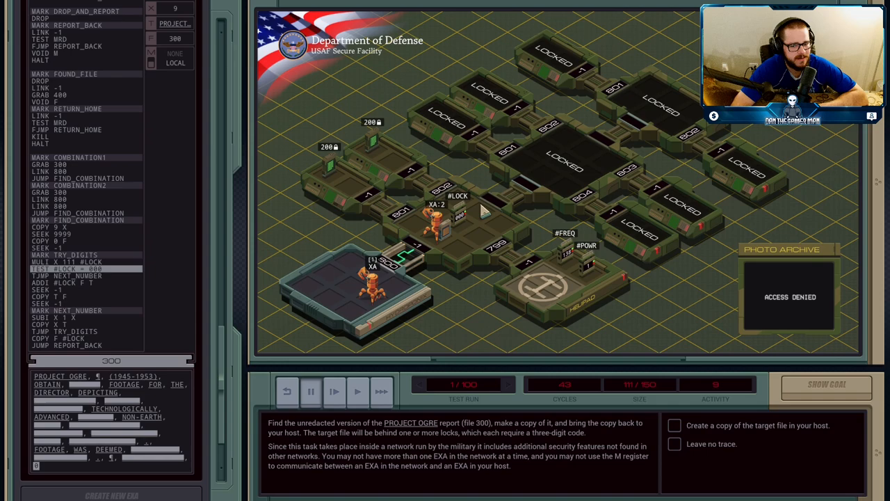
{"action": "mouse_move", "coordinate": [462, 219]}
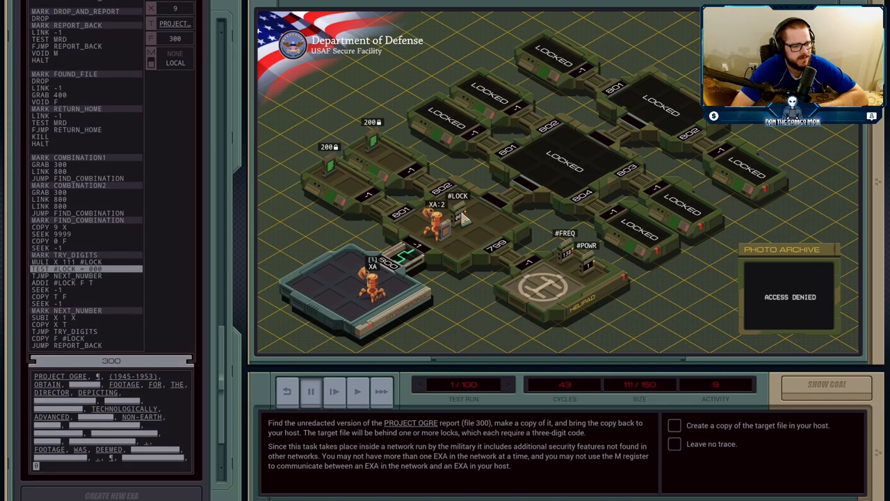
{"action": "mouse_move", "coordinate": [483, 184]}
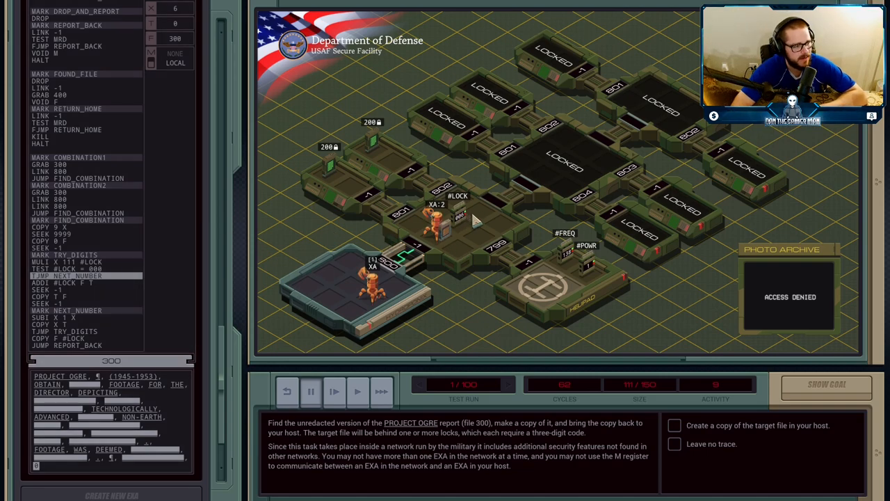
{"action": "mouse_move", "coordinate": [473, 221]}
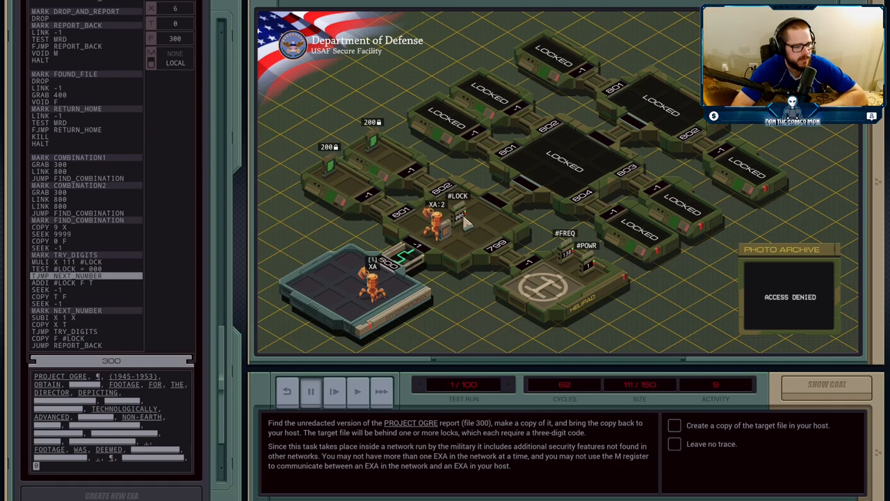
{"action": "mouse_move", "coordinate": [252, 346]}
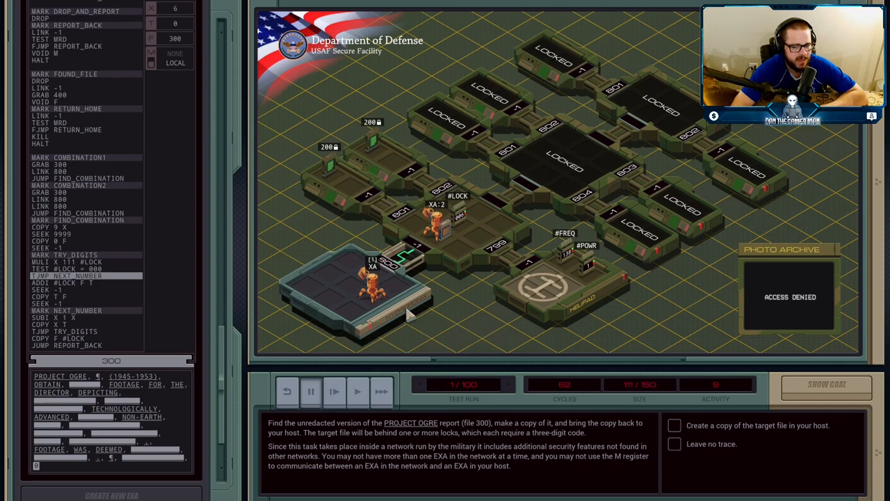
{"action": "mouse_move", "coordinate": [466, 222]}
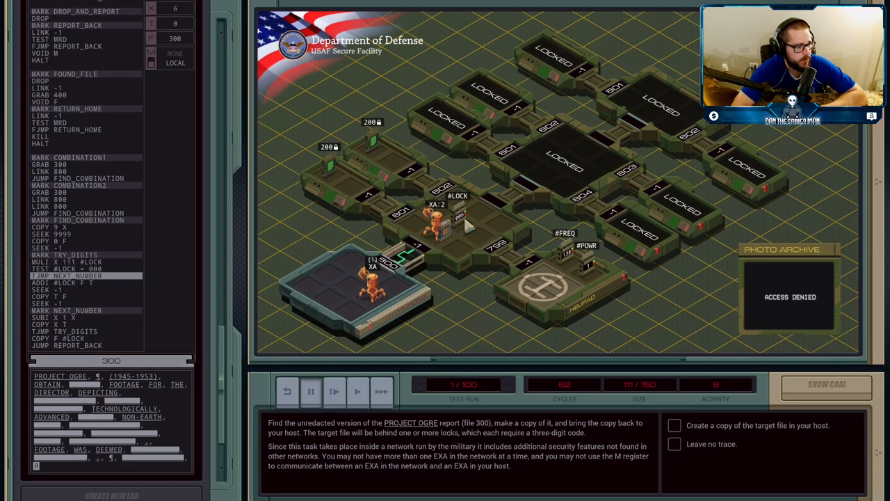
{"action": "mouse_move", "coordinate": [463, 220]}
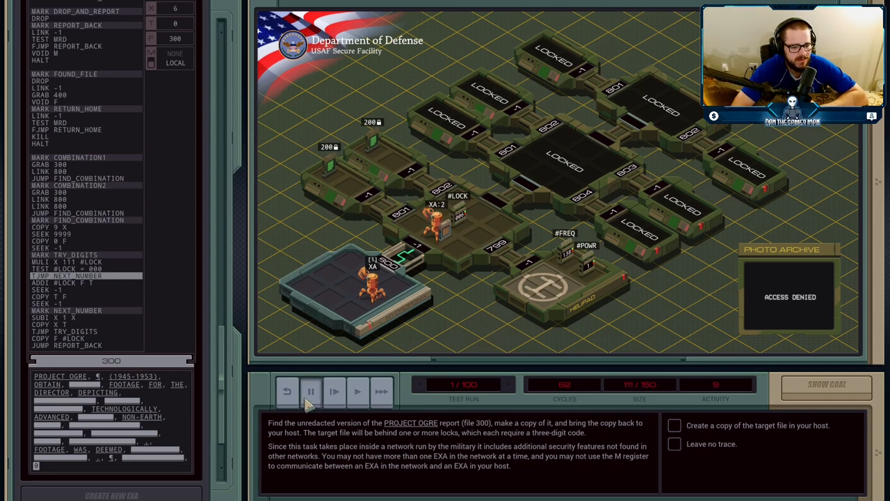
Step: Step the simulation while the EXA keeps cycling through lock combinations
{"action": "left_click", "coordinate": [357, 391]}
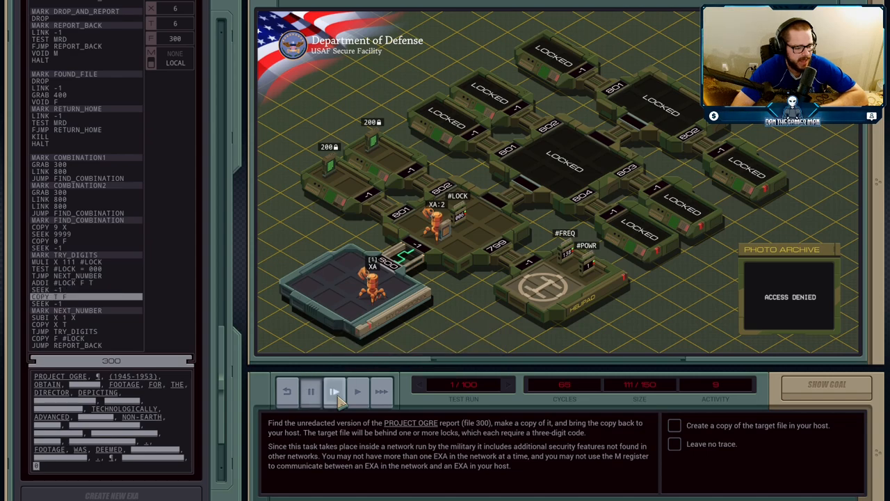
{"action": "left_click", "coordinate": [334, 391]}
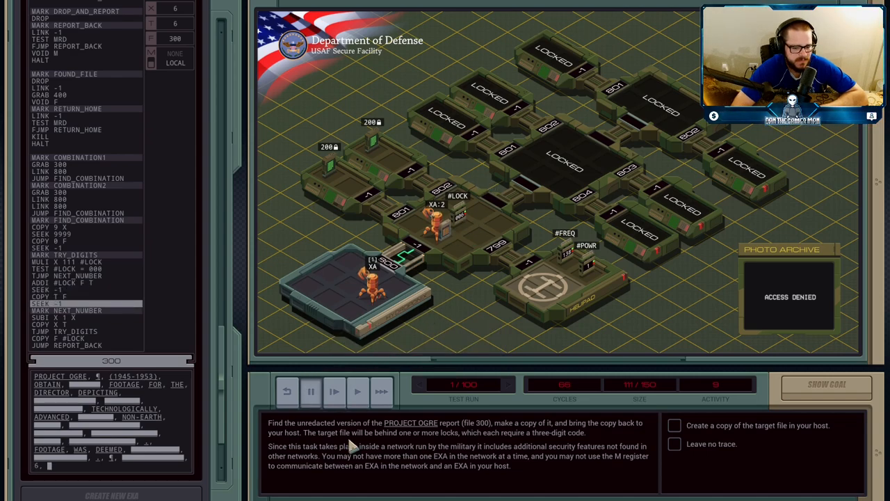
{"action": "left_click", "coordinate": [334, 391]}
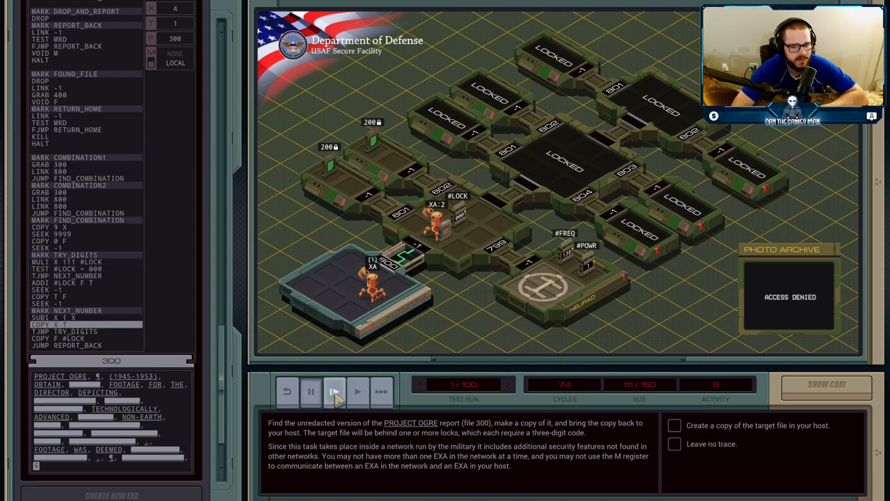
{"action": "left_click", "coordinate": [334, 391]}
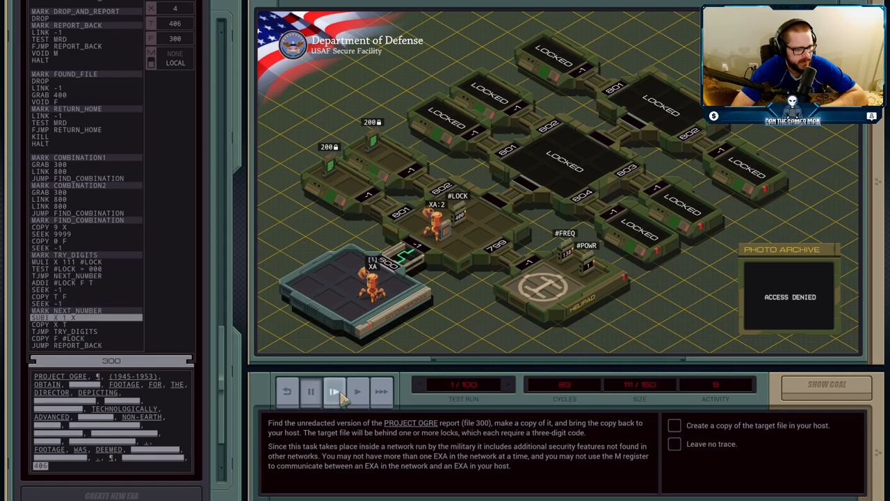
{"action": "left_click", "coordinate": [334, 391]}
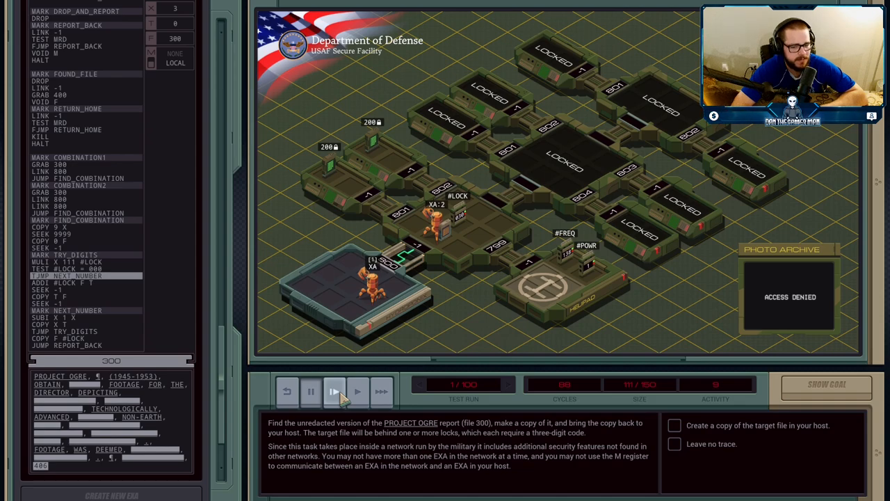
Step: Step until code 436 opens the lock and a new EXA works the next lock
{"action": "left_click", "coordinate": [334, 391]}
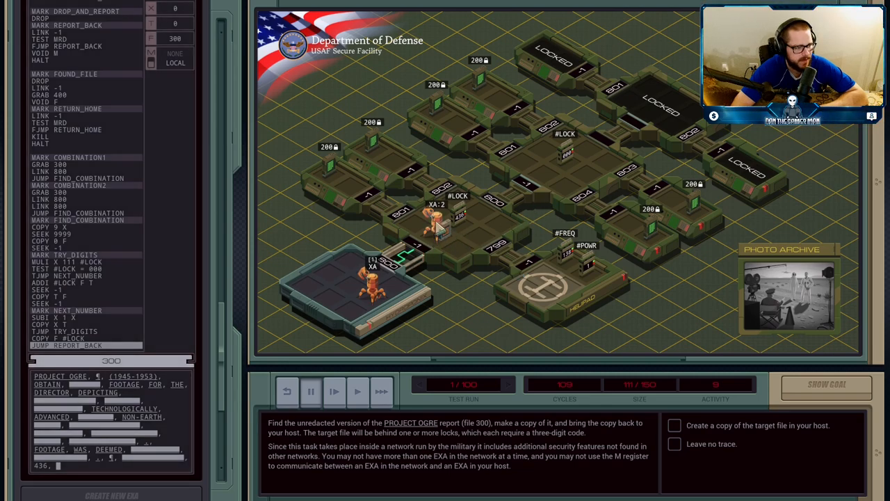
{"action": "mouse_move", "coordinate": [609, 194]}
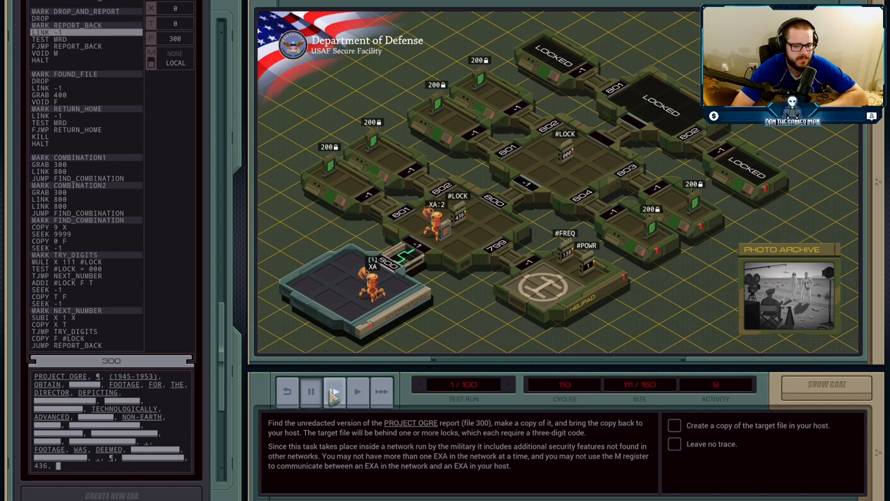
{"action": "left_click", "coordinate": [333, 391]}
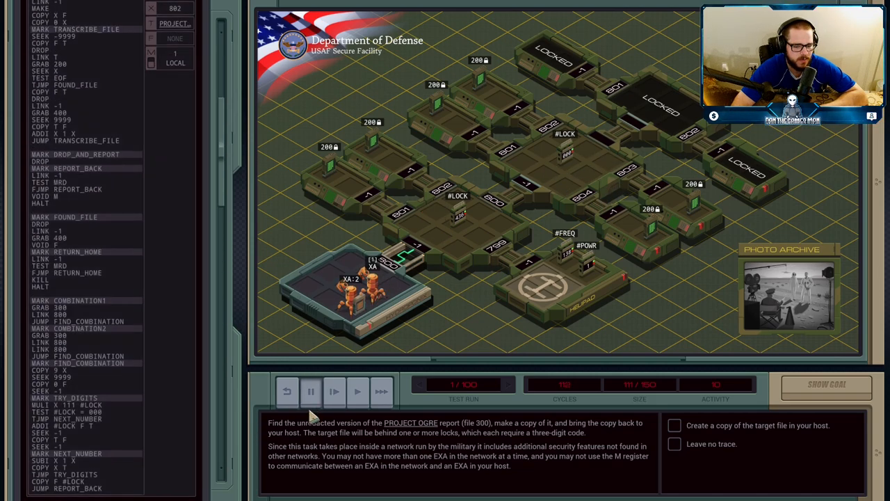
{"action": "left_click", "coordinate": [334, 392]}
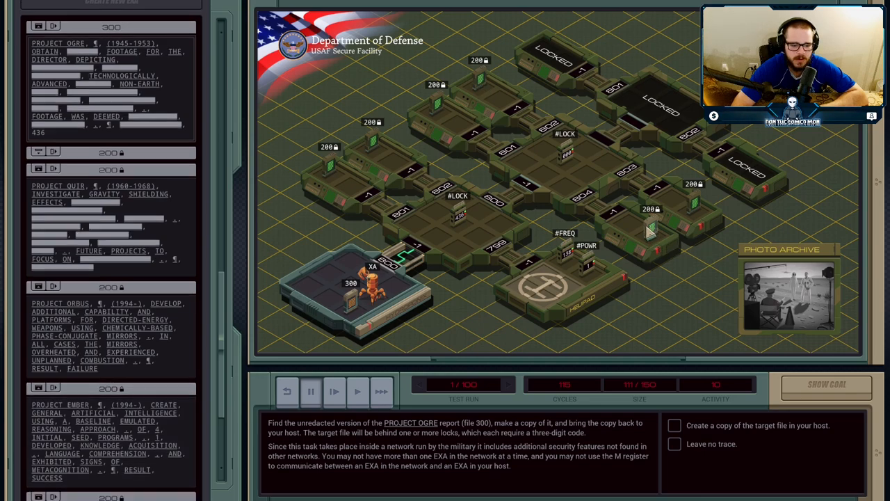
{"action": "scroll", "scroll_direction": "down", "scroll_amount": 3}
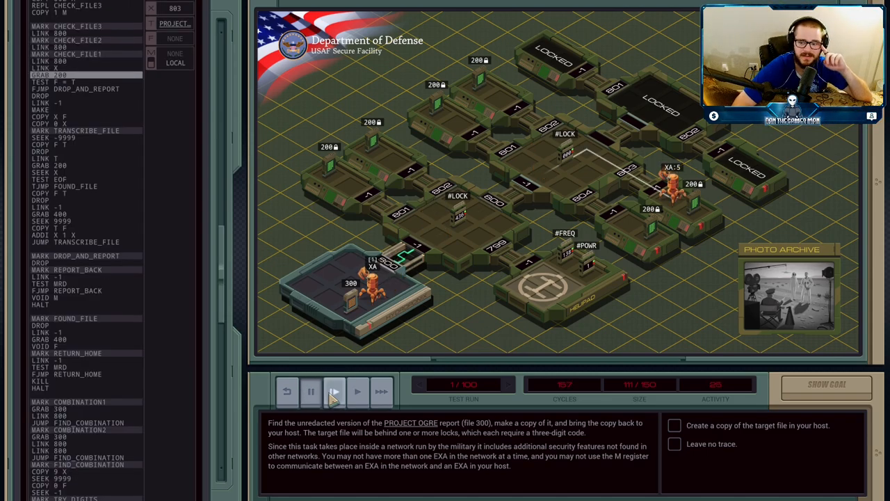
{"action": "left_click", "coordinate": [334, 391]}
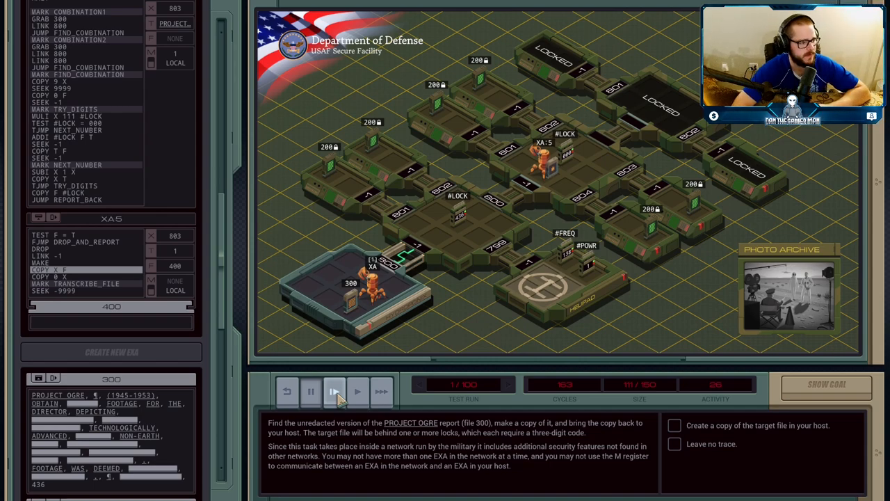
{"action": "mouse_move", "coordinate": [515, 313]}
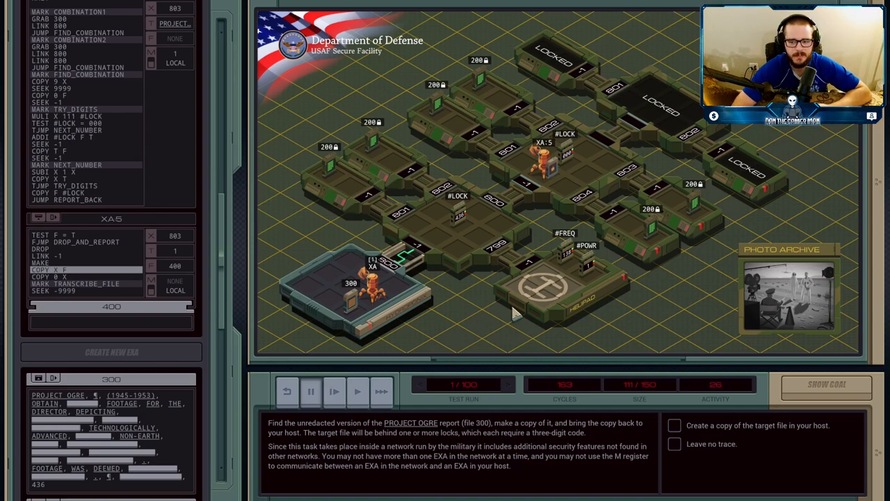
{"action": "mouse_move", "coordinate": [696, 216]}
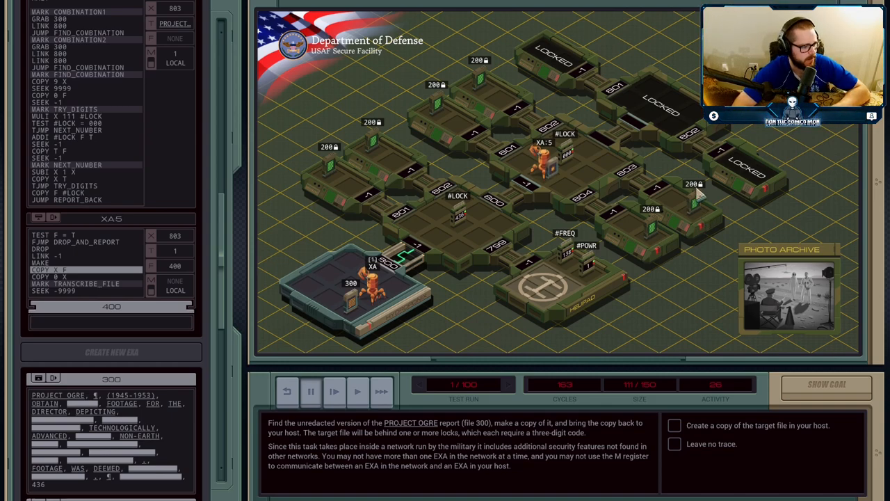
{"action": "mouse_move", "coordinate": [678, 226]}
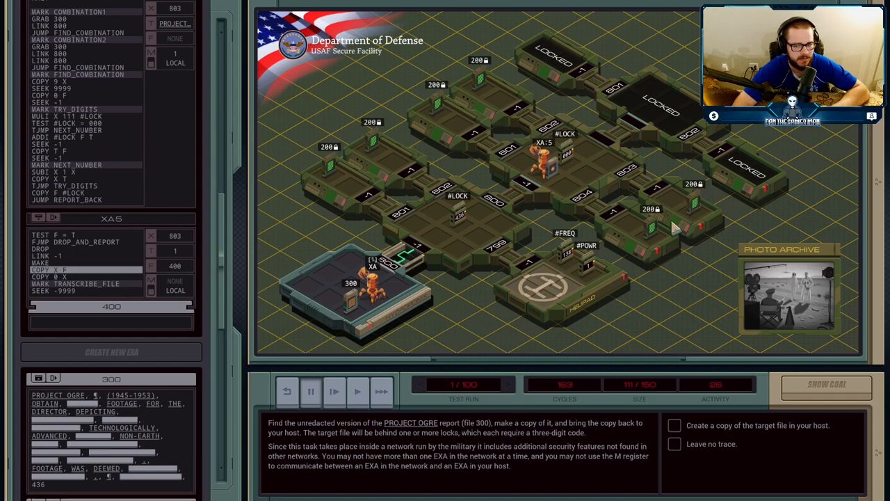
{"action": "mouse_move", "coordinate": [615, 196]}
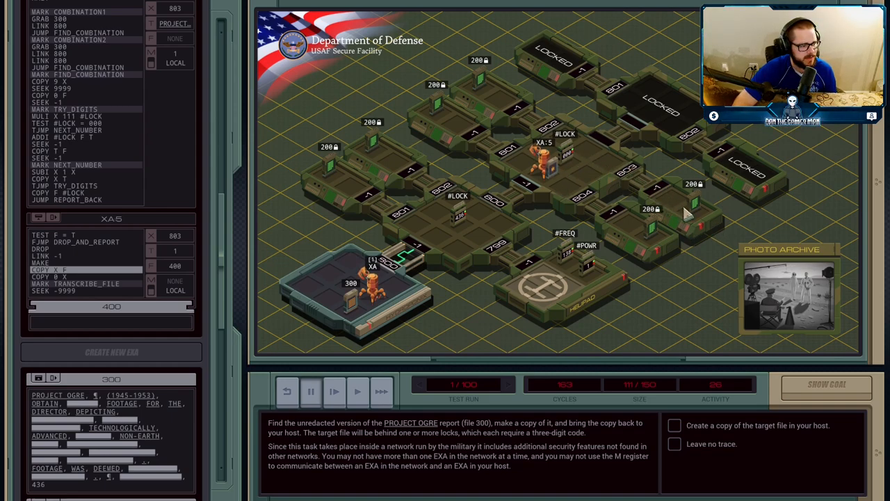
{"action": "mouse_move", "coordinate": [570, 150]}
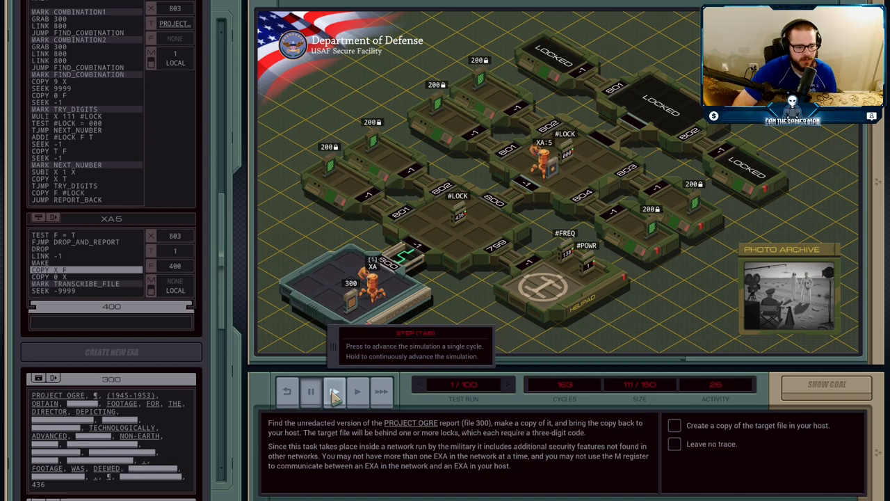
Step: Run to cycle 301, where the EXA drops file 400 and grabs file 200
{"action": "left_click", "coordinate": [334, 391]}
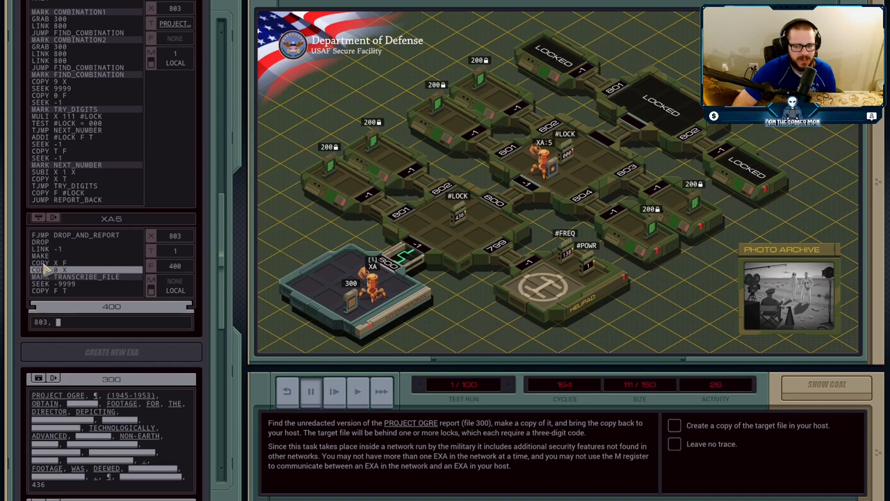
{"action": "mouse_move", "coordinate": [570, 191]}
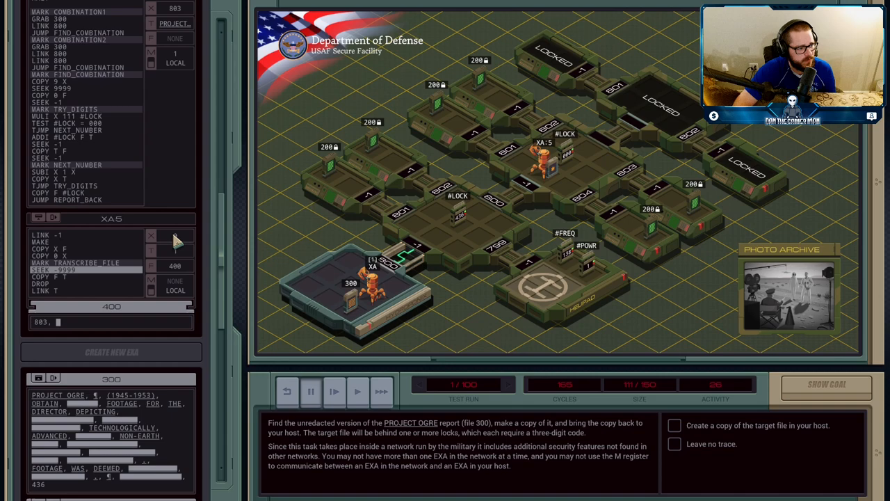
{"action": "left_click", "coordinate": [334, 391]}
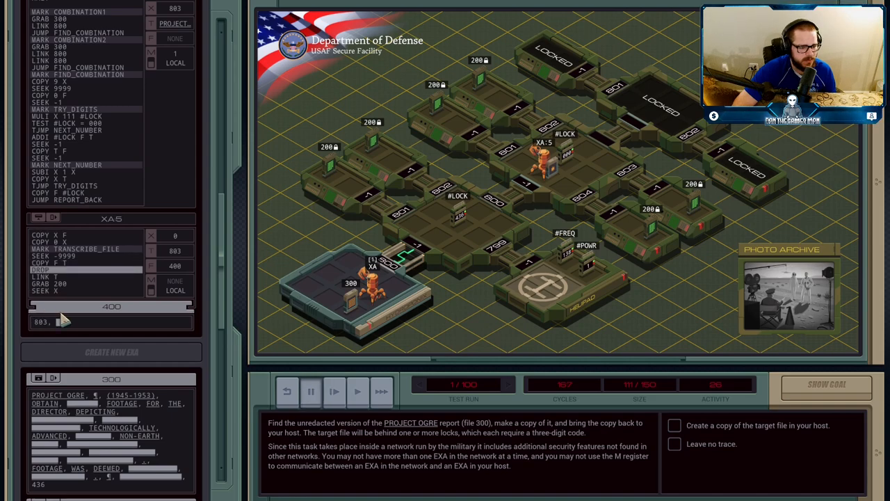
{"action": "mouse_move", "coordinate": [595, 178]}
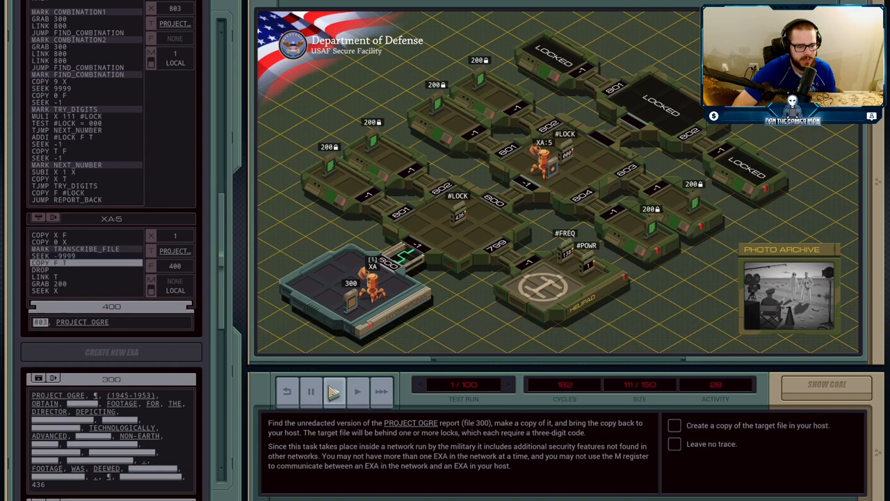
{"action": "left_click", "coordinate": [357, 391]}
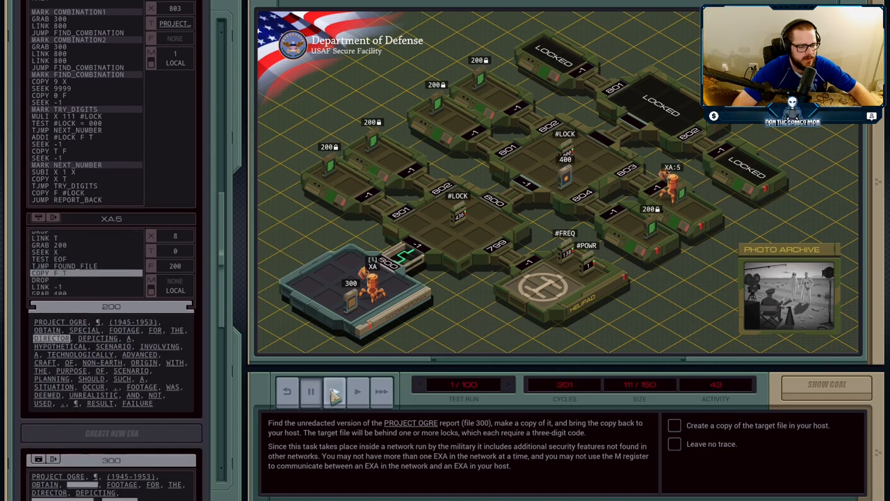
Step: Run to cycle 677 as file 400 receives the full unredacted PROJECT OGRE text
{"action": "left_click", "coordinate": [357, 391]}
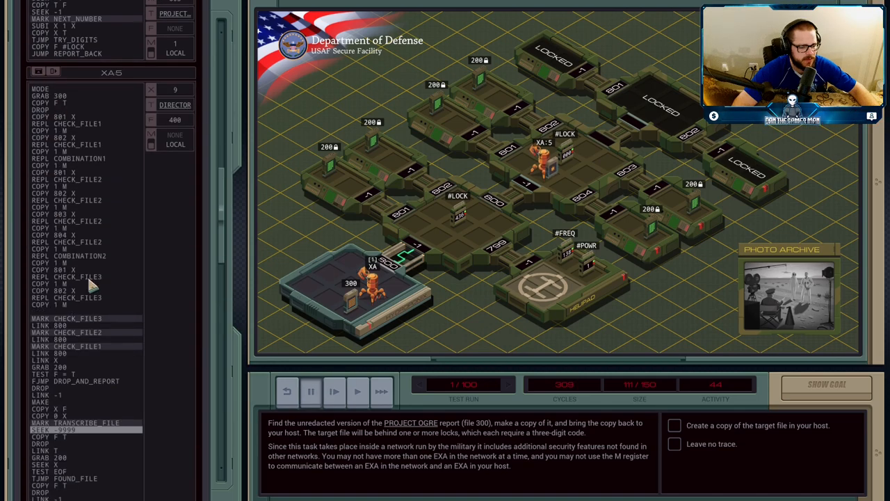
{"action": "scroll", "scroll_direction": "down", "scroll_amount": 3}
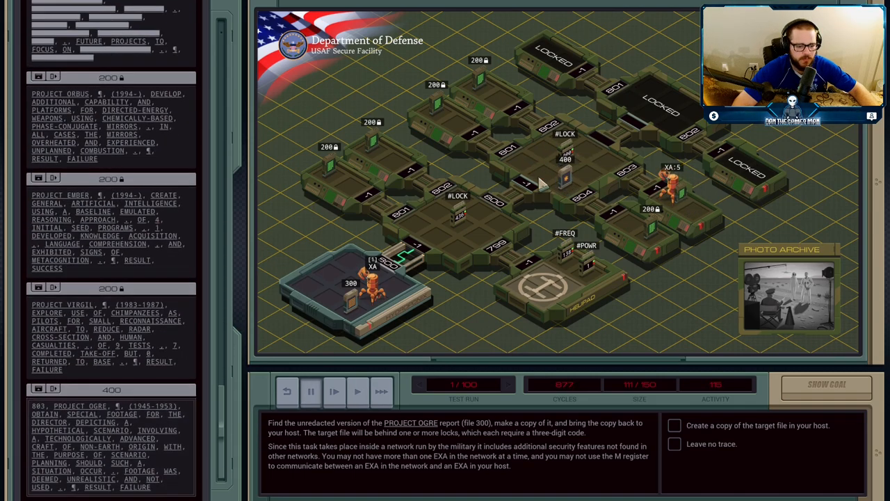
{"action": "mouse_move", "coordinate": [271, 233]}
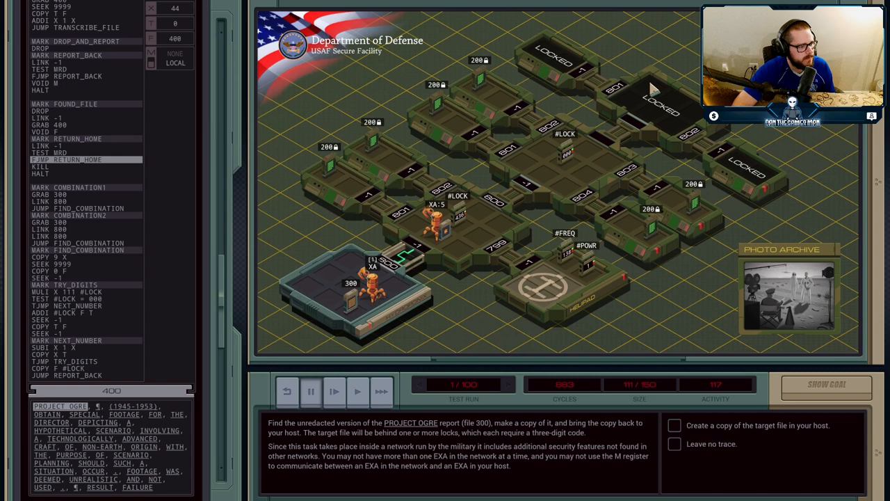
{"action": "mouse_move", "coordinate": [428, 226]}
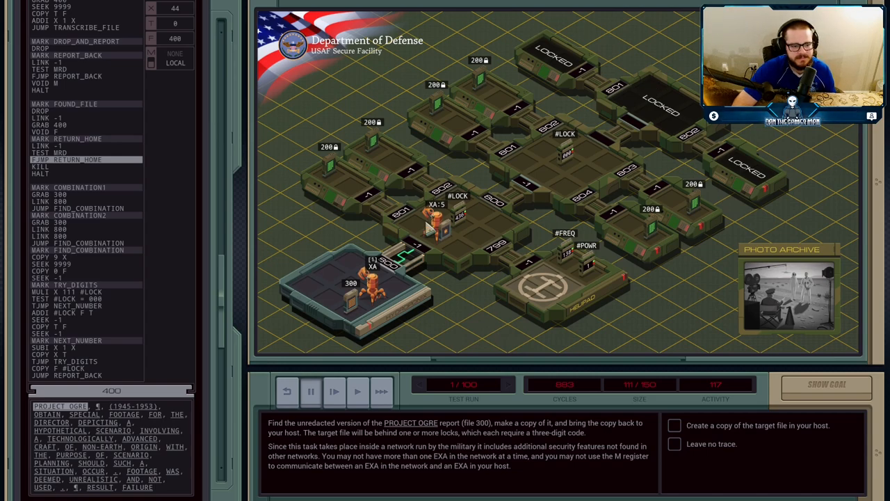
{"action": "mouse_move", "coordinate": [336, 311]}
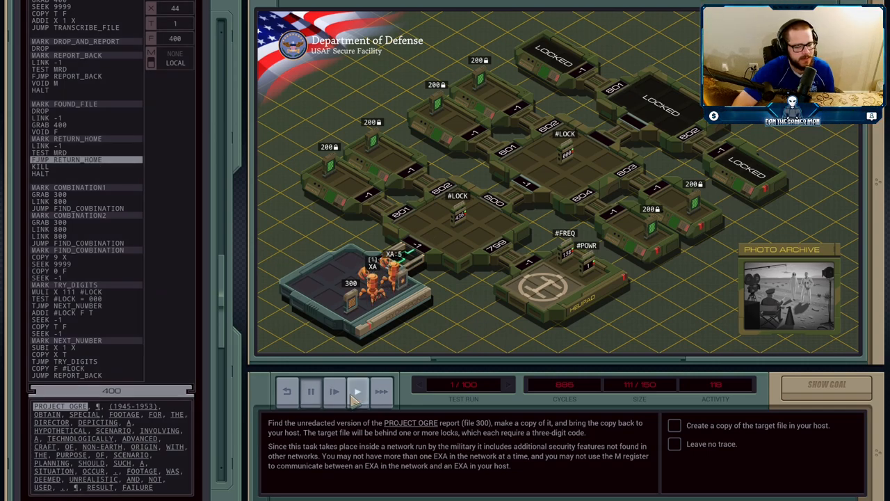
Step: Step until file 400 reaches the host, both goals tick, and test run 2 begins
{"action": "left_click", "coordinate": [334, 391]}
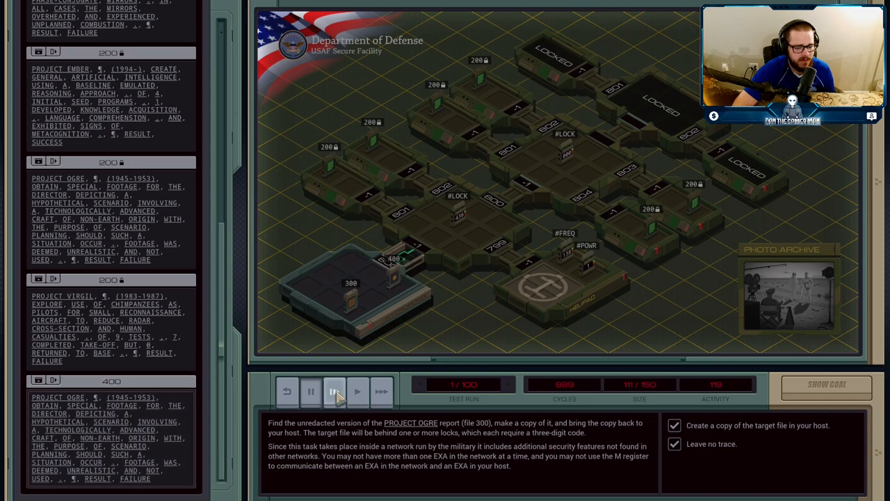
{"action": "left_click", "coordinate": [334, 391]}
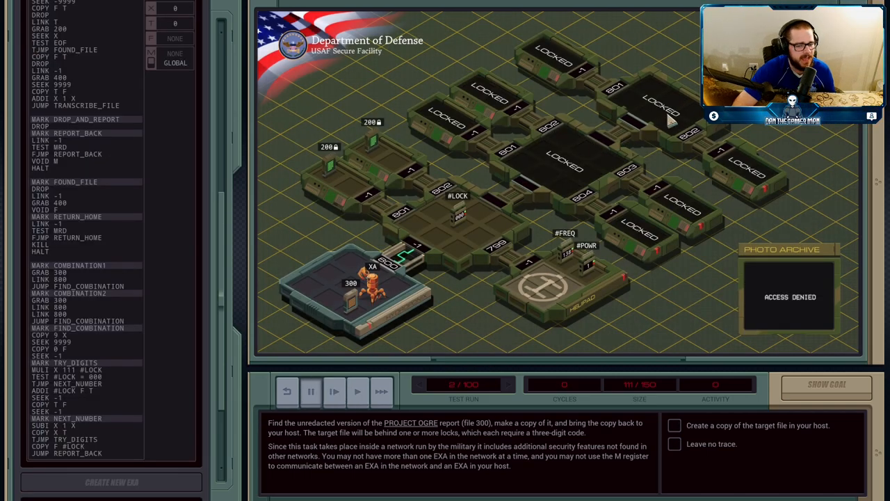
{"action": "mouse_move", "coordinate": [732, 146]}
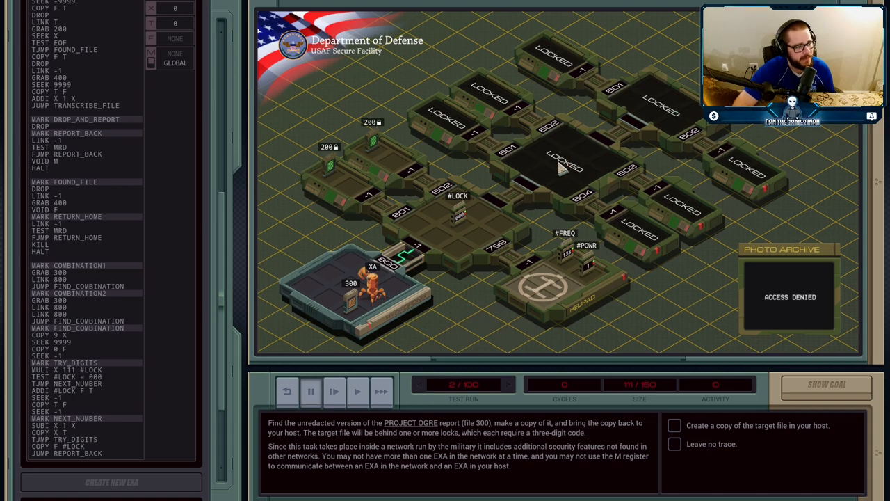
{"action": "mouse_move", "coordinate": [475, 245]}
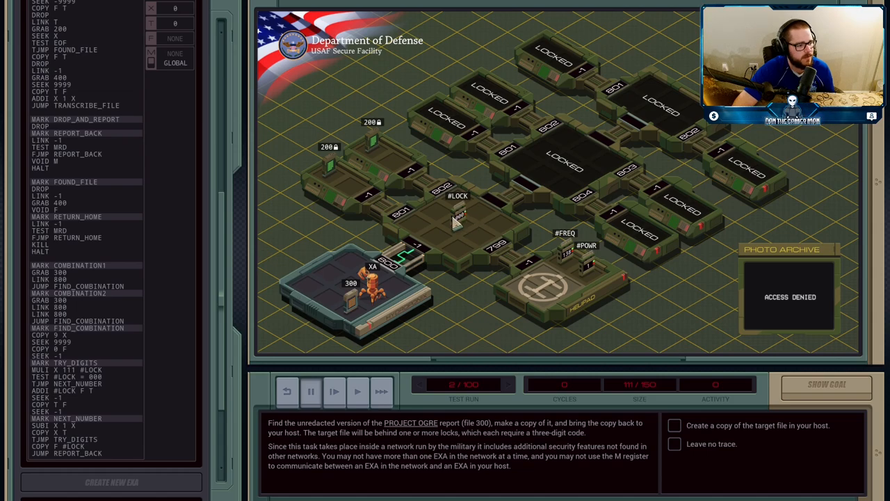
{"action": "mouse_move", "coordinate": [443, 196]}
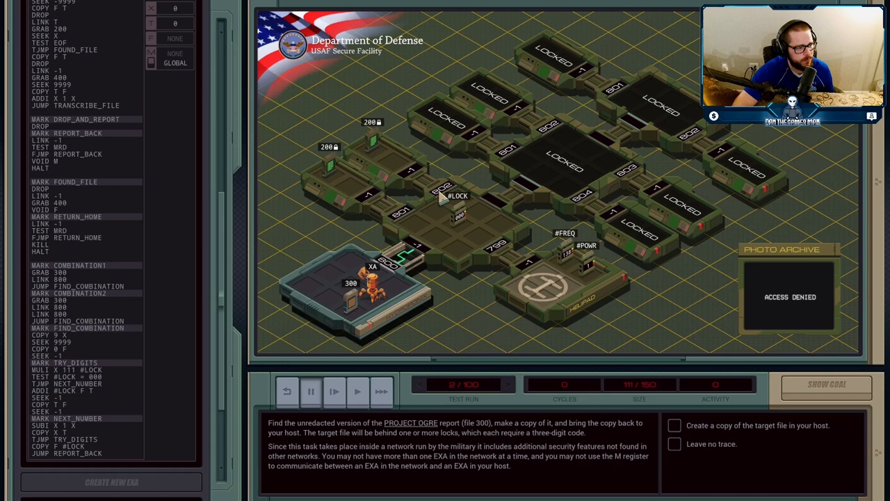
{"action": "mouse_move", "coordinate": [619, 157]}
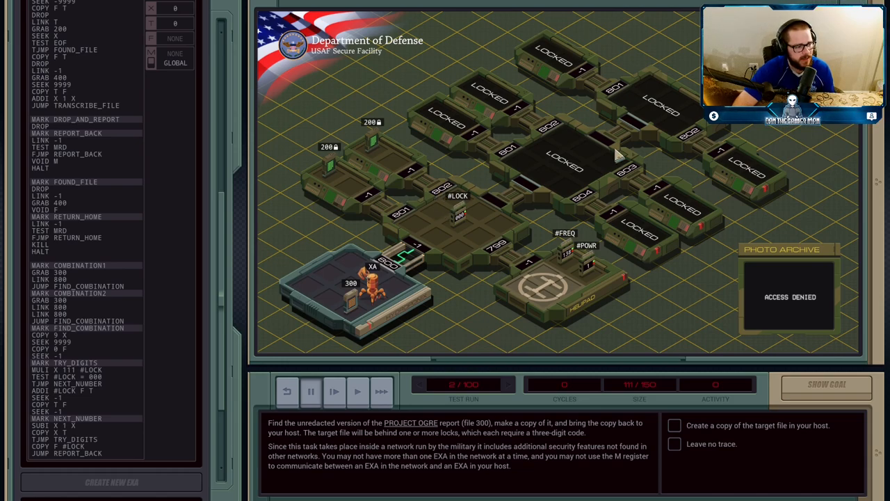
{"action": "mouse_move", "coordinate": [480, 165]}
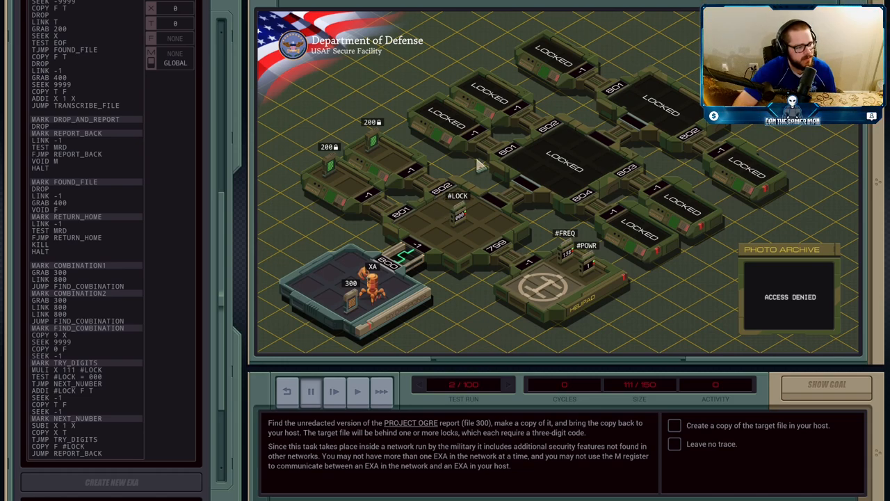
{"action": "mouse_move", "coordinate": [570, 163]}
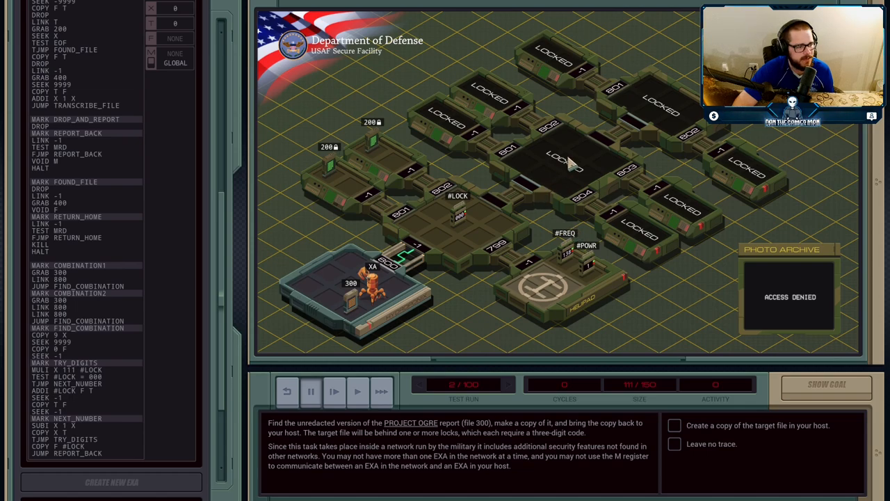
{"action": "mouse_move", "coordinate": [723, 170]}
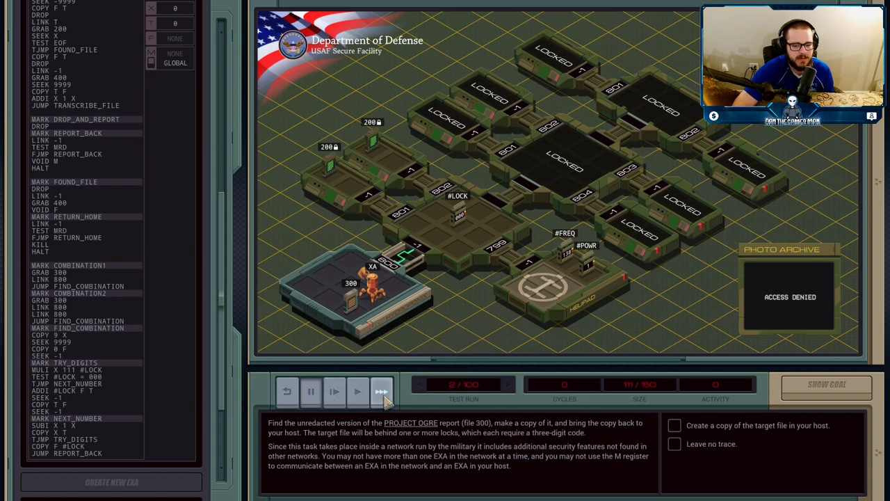
Step: Fast-forward test runs 2 and 3 to completion: 1038 cycles, size 111, activity 145
{"action": "left_click", "coordinate": [381, 392]}
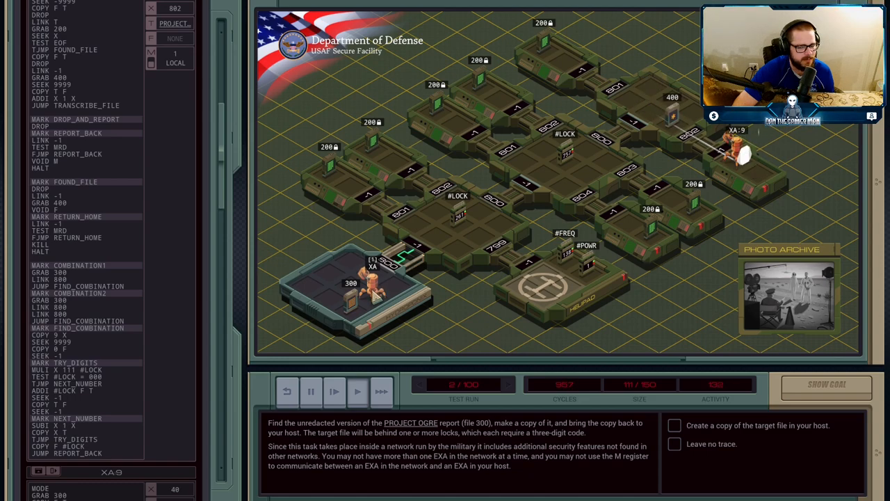
{"action": "left_click", "coordinate": [357, 392]}
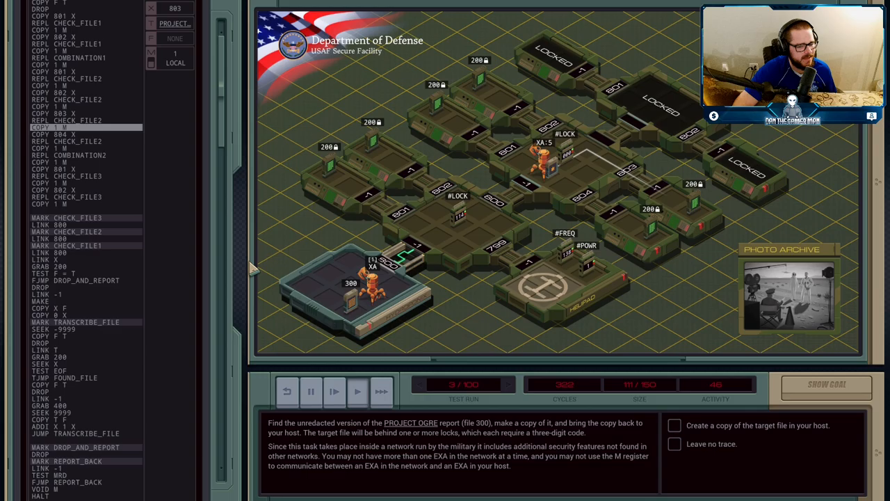
{"action": "left_click", "coordinate": [357, 392]}
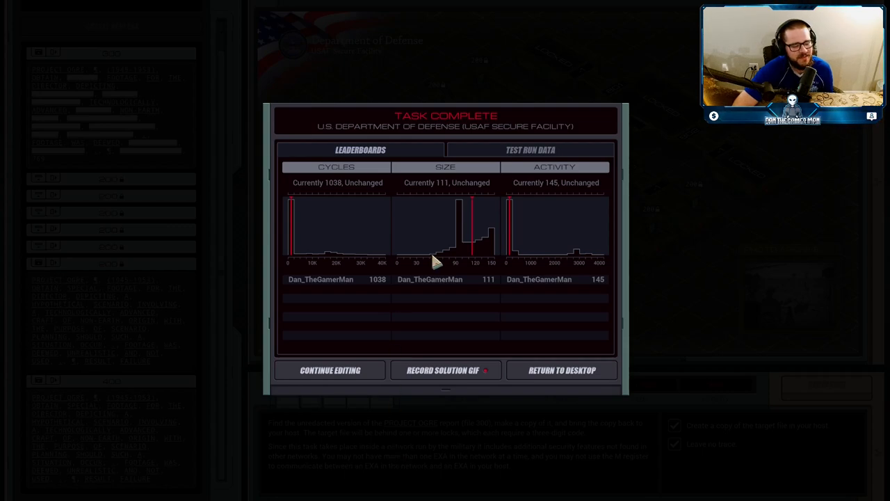
{"action": "mouse_move", "coordinate": [357, 281]}
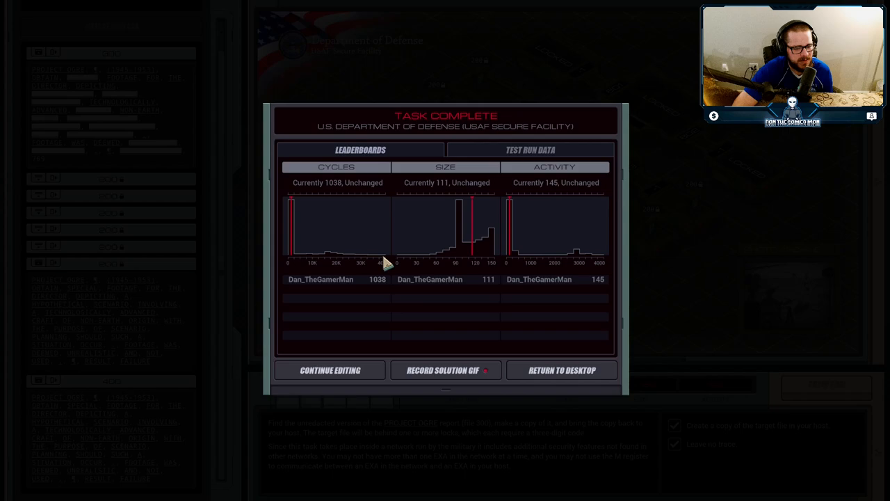
{"action": "mouse_move", "coordinate": [384, 251]}
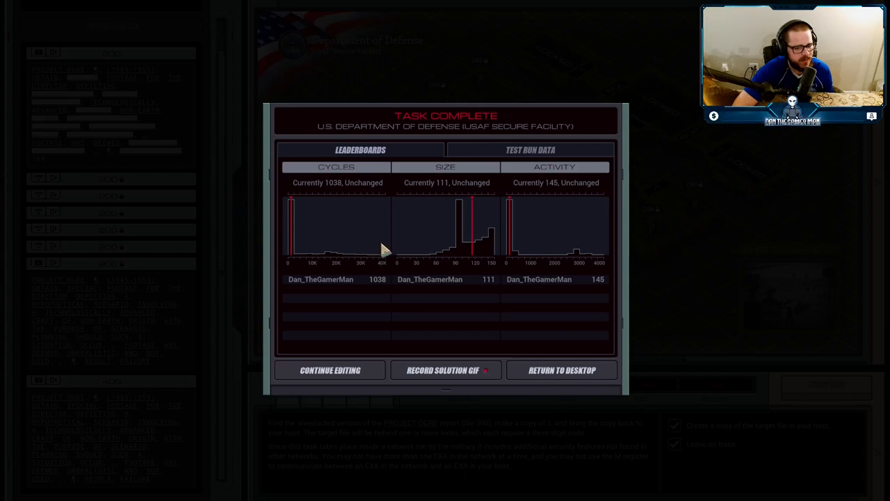
{"action": "mouse_move", "coordinate": [299, 212]}
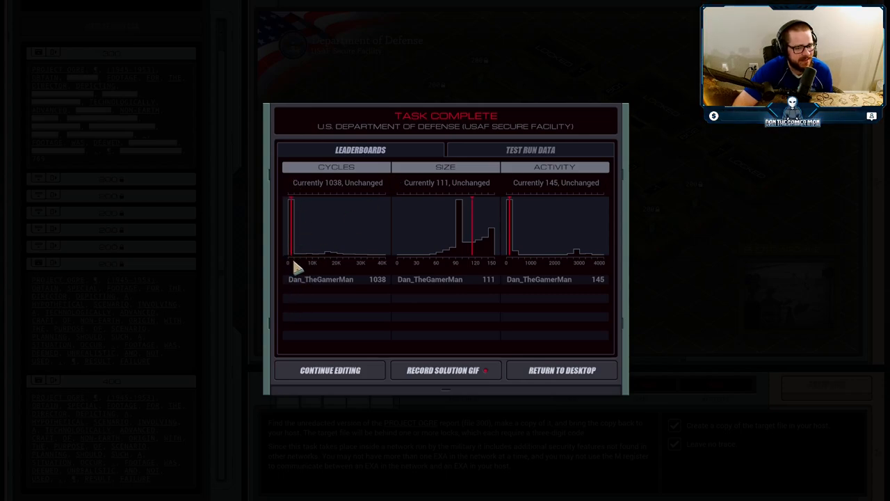
{"action": "mouse_move", "coordinate": [383, 292]}
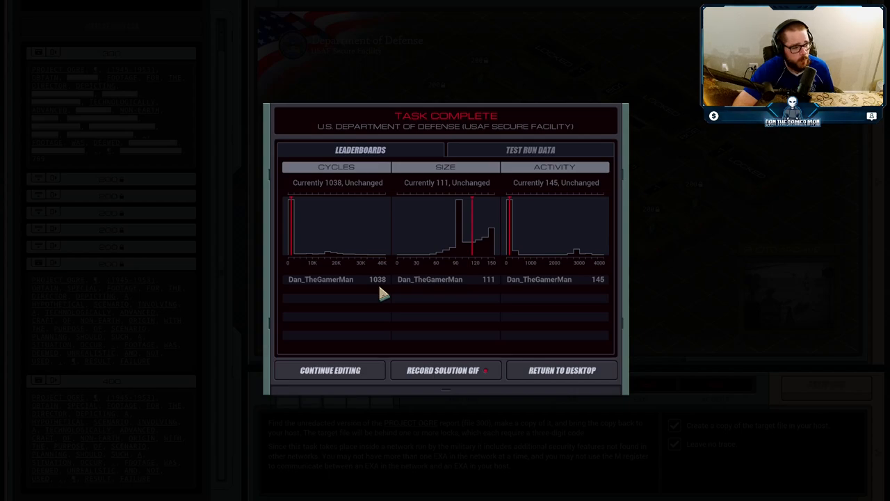
{"action": "mouse_move", "coordinate": [428, 356]}
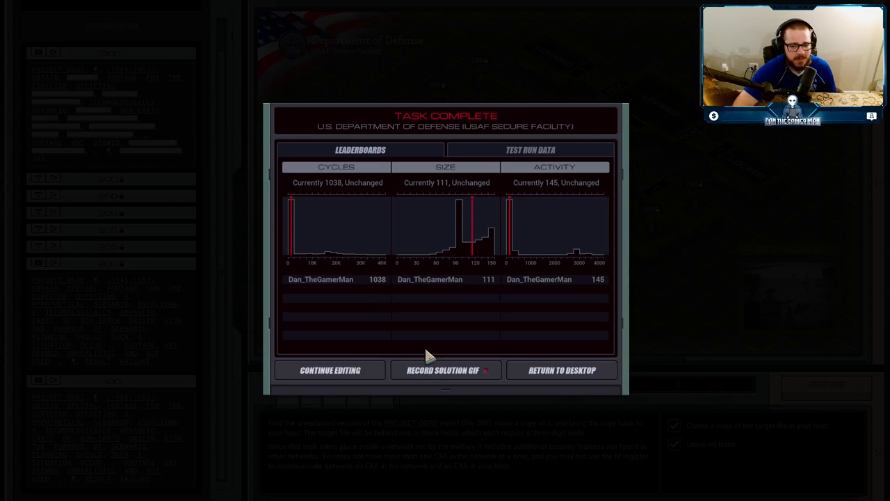
{"action": "mouse_move", "coordinate": [312, 271]}
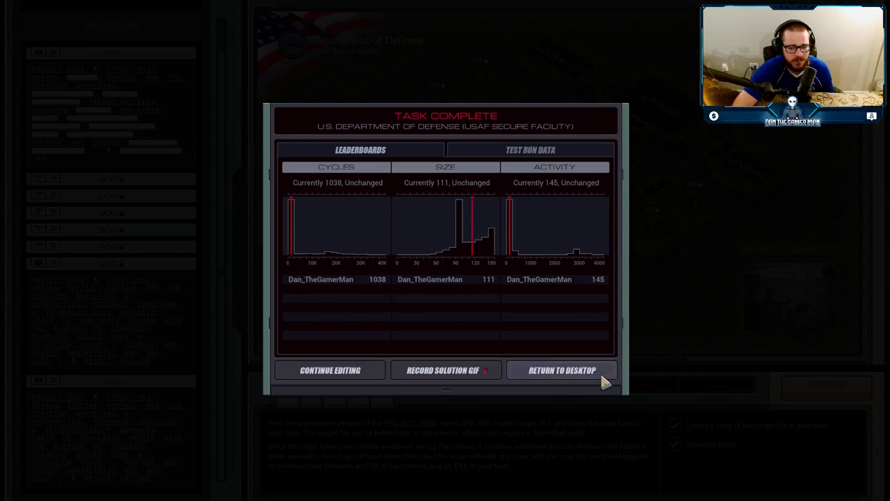
Step: Return to the desktop from the Task Complete leaderboard screen
{"action": "left_click", "coordinate": [562, 369]}
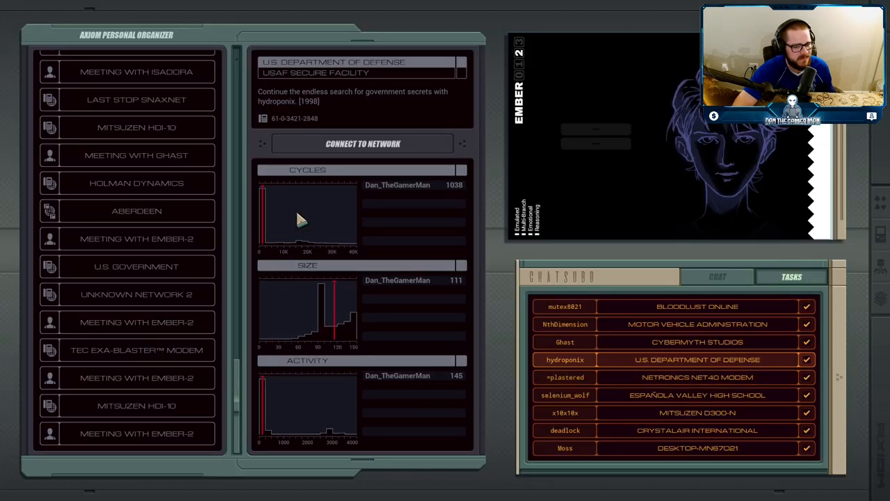